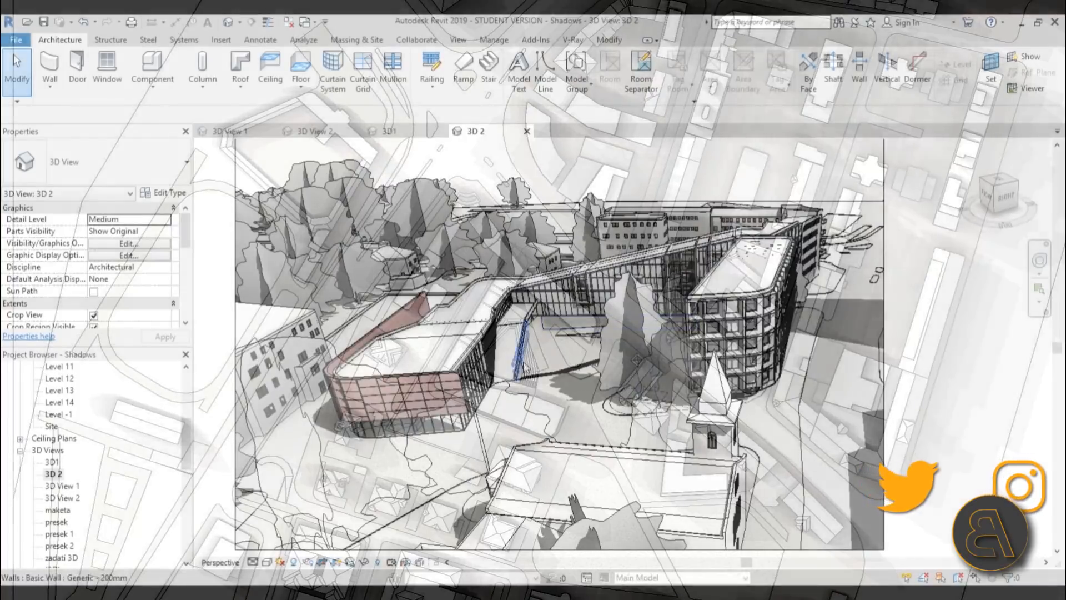
- Deselect the courtyard Lombardy Poplar and switch to the Site floor plan from the Project Browser
click(625, 339)
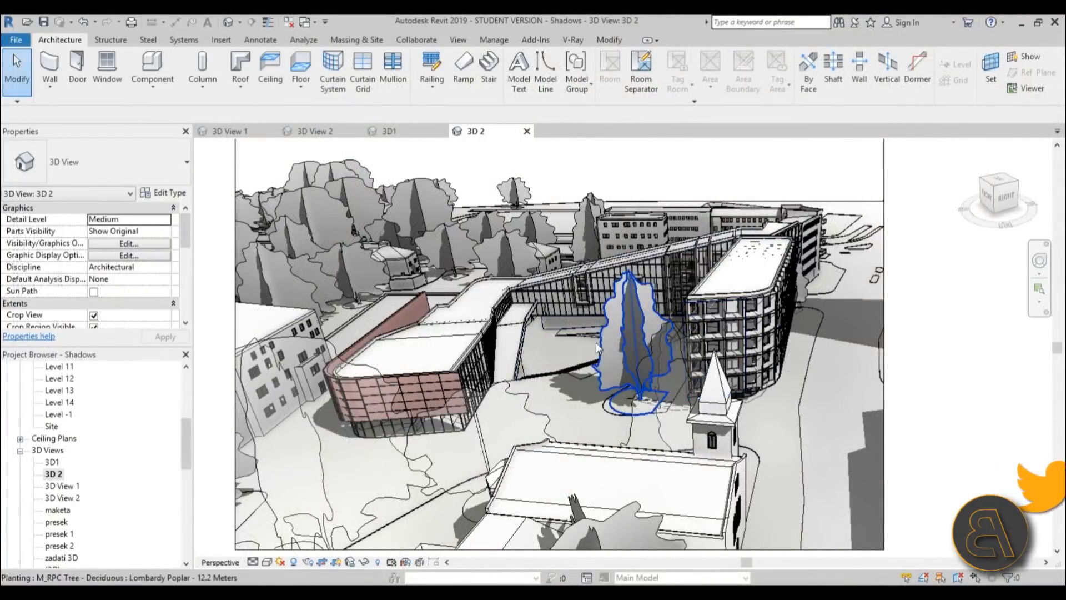
click(538, 337)
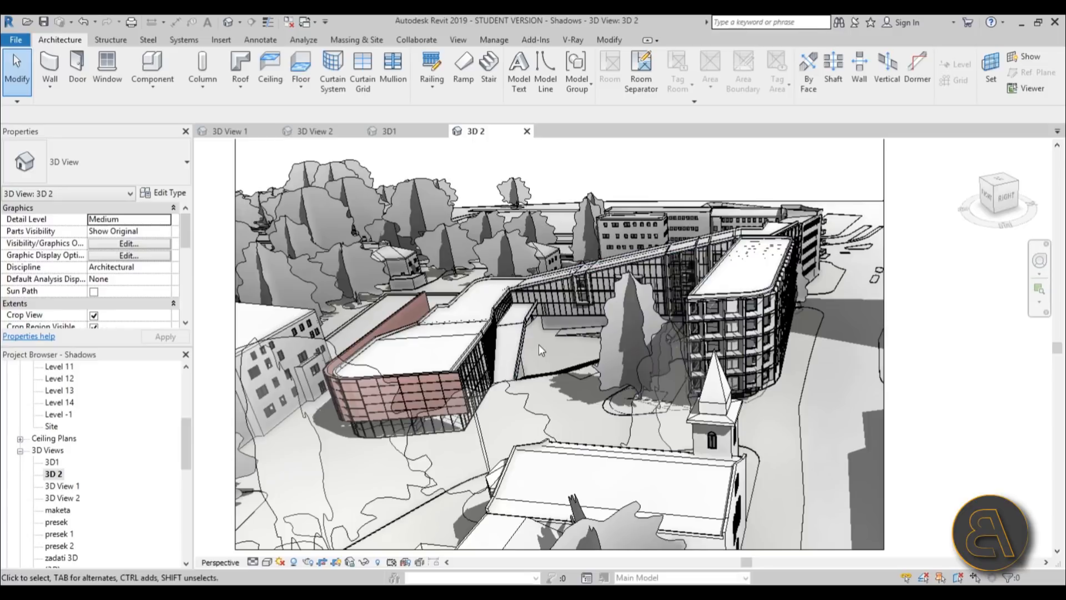
click(741, 490)
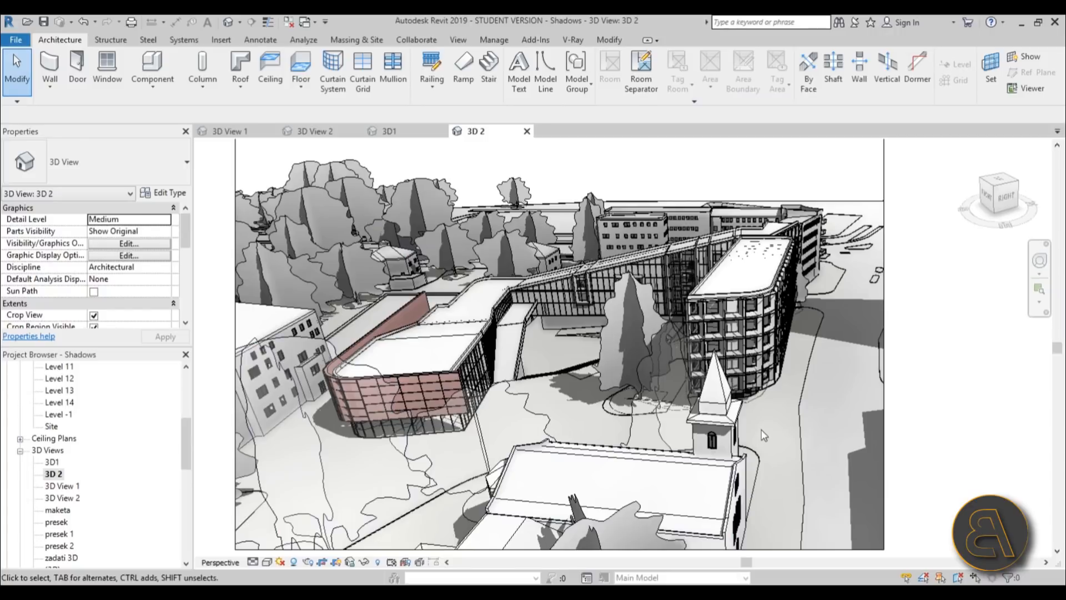
mouse_move(777, 424)
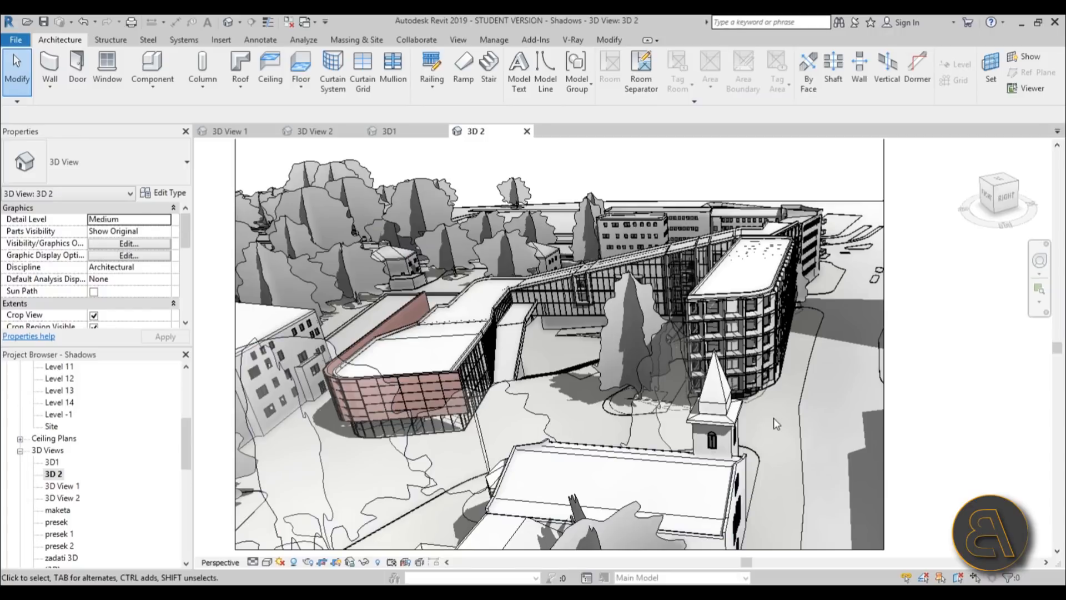
mouse_move(202, 450)
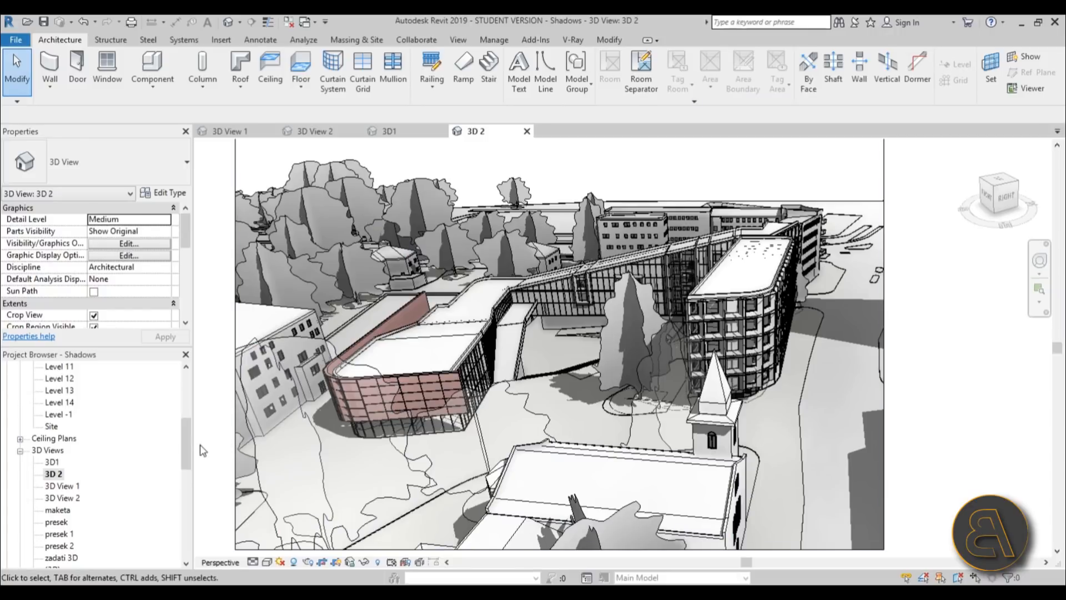
double_click(51, 425)
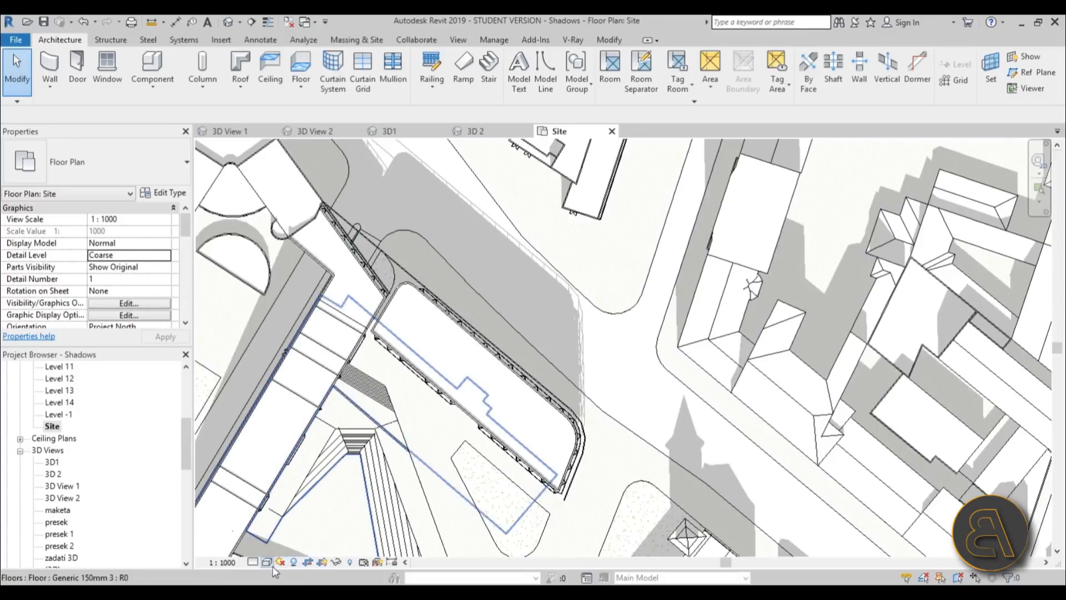
- In Graphic Display Options, expand Lighting and adjust the Shadows intensity slider
click(267, 562)
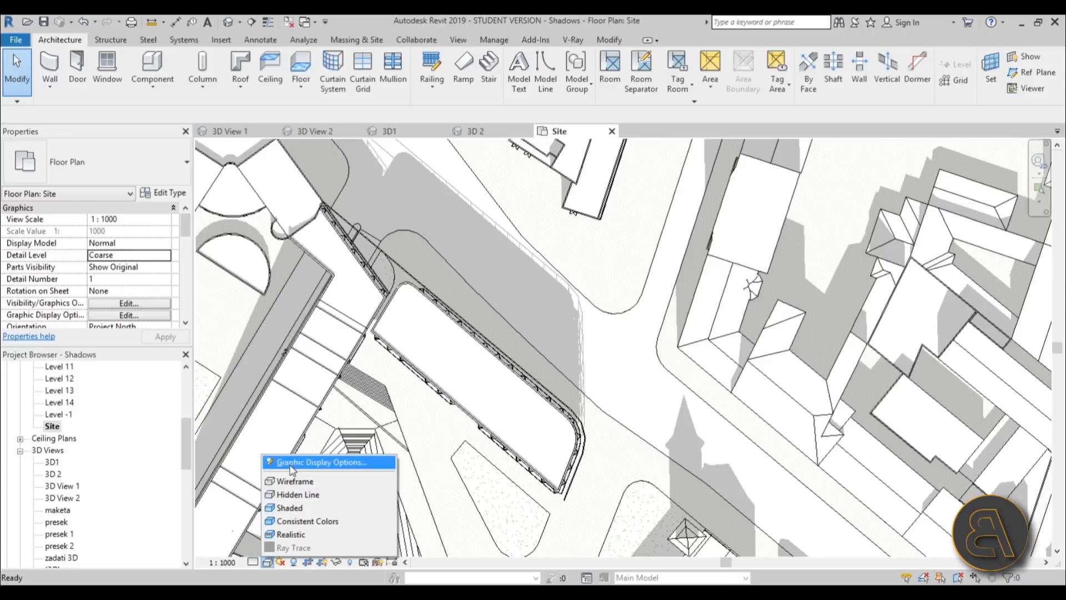
click(322, 462)
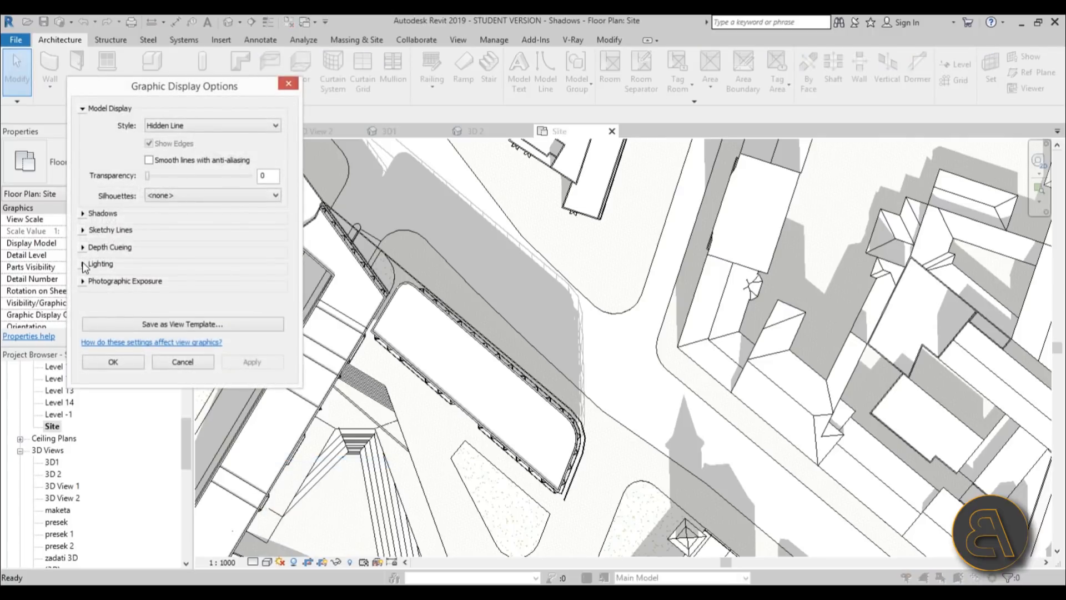
click(100, 265)
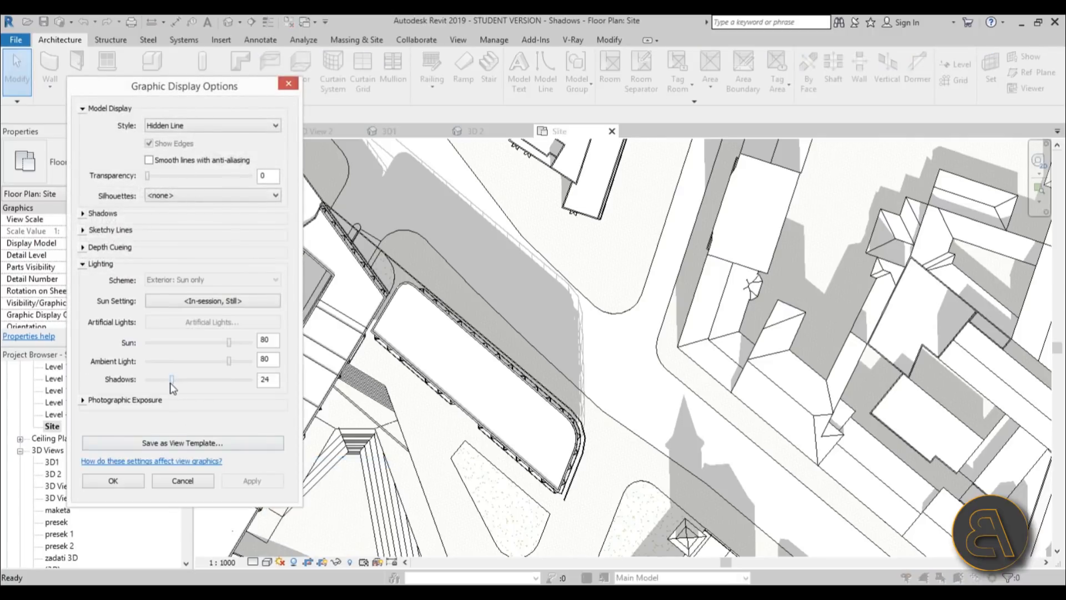
drag(171, 379, 193, 379)
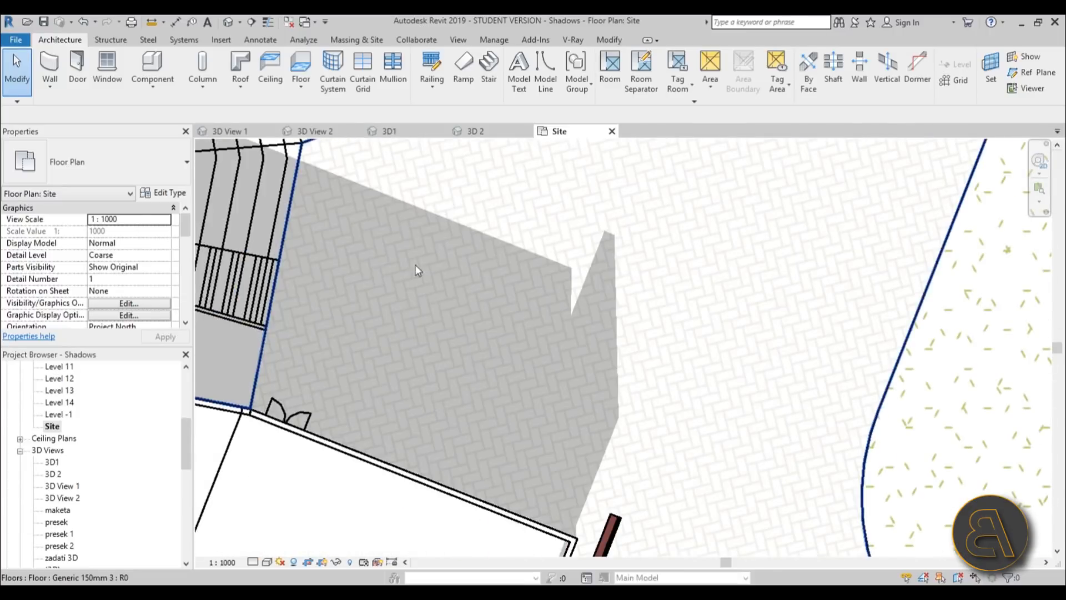
mouse_move(441, 324)
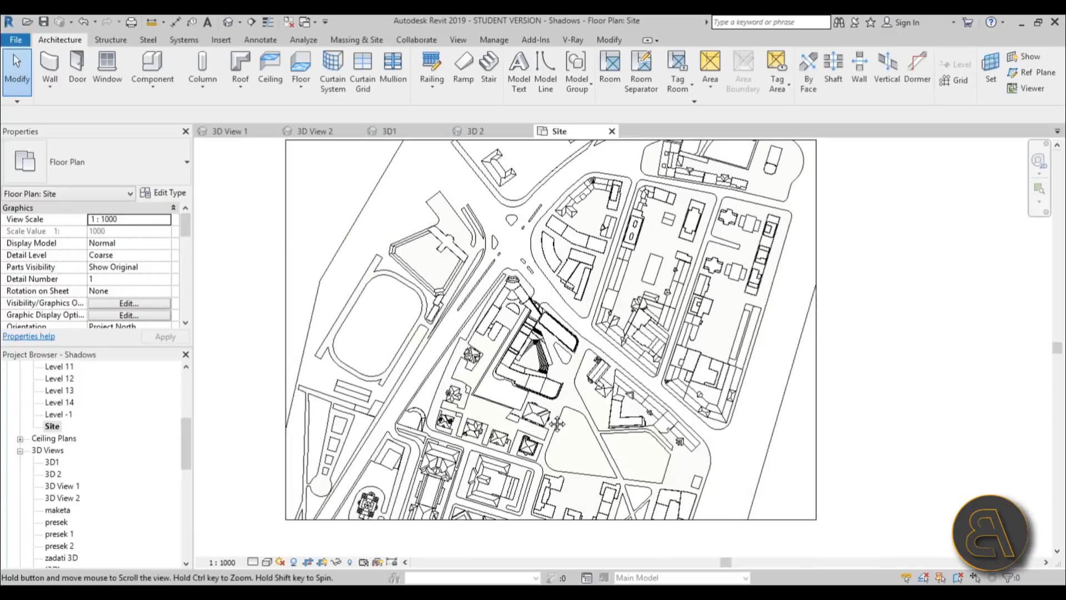
- In Sun Settings choose Single Day with the Summer Solstice Solar Study preset (10:00 AM-4:00 PM)
click(279, 562)
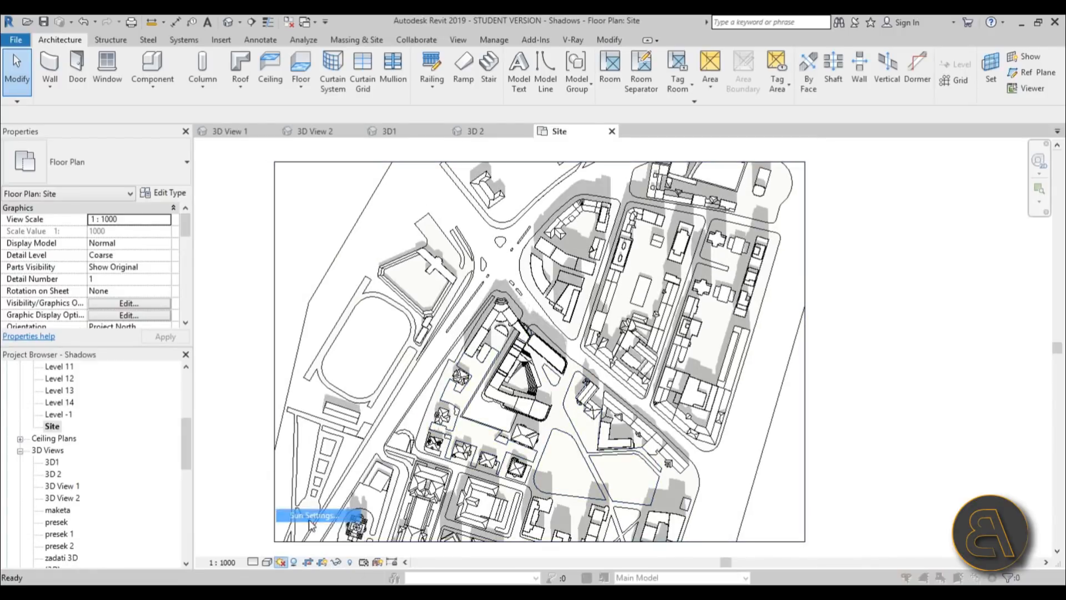
click(313, 514)
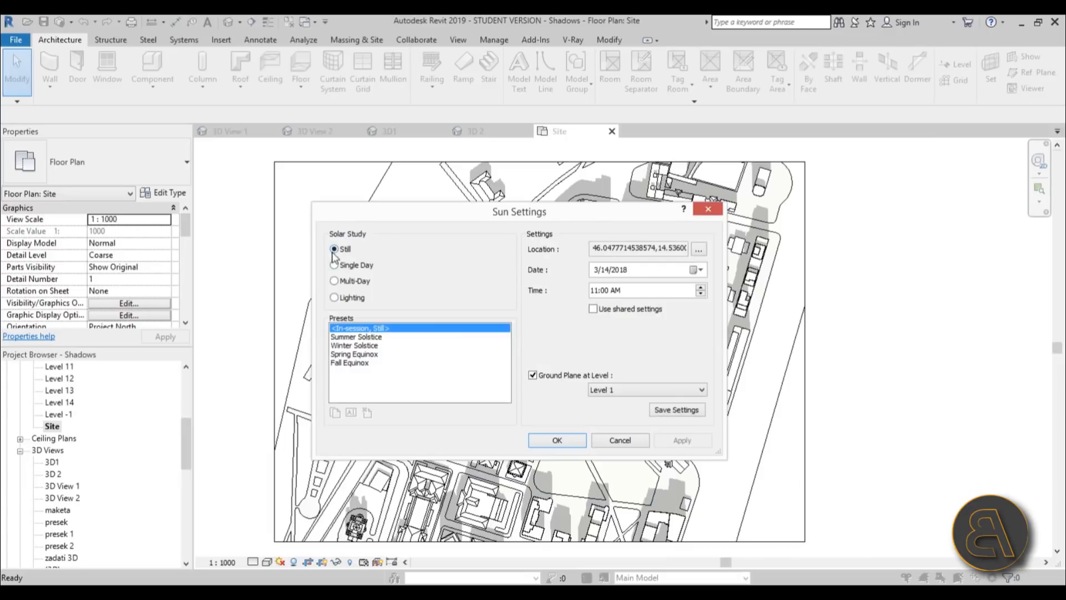
click(334, 264)
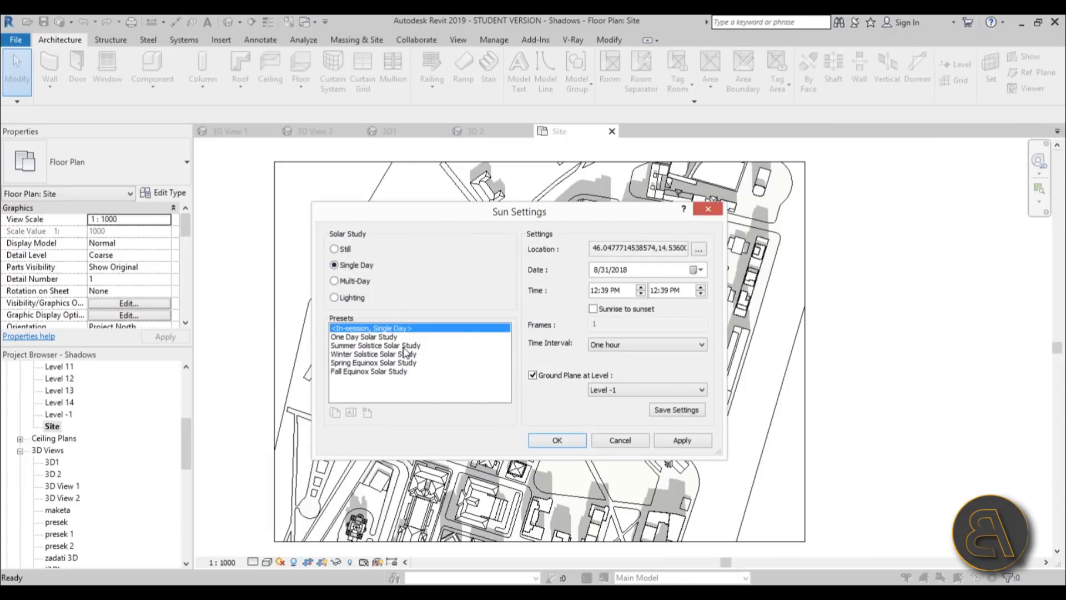
mouse_move(381, 353)
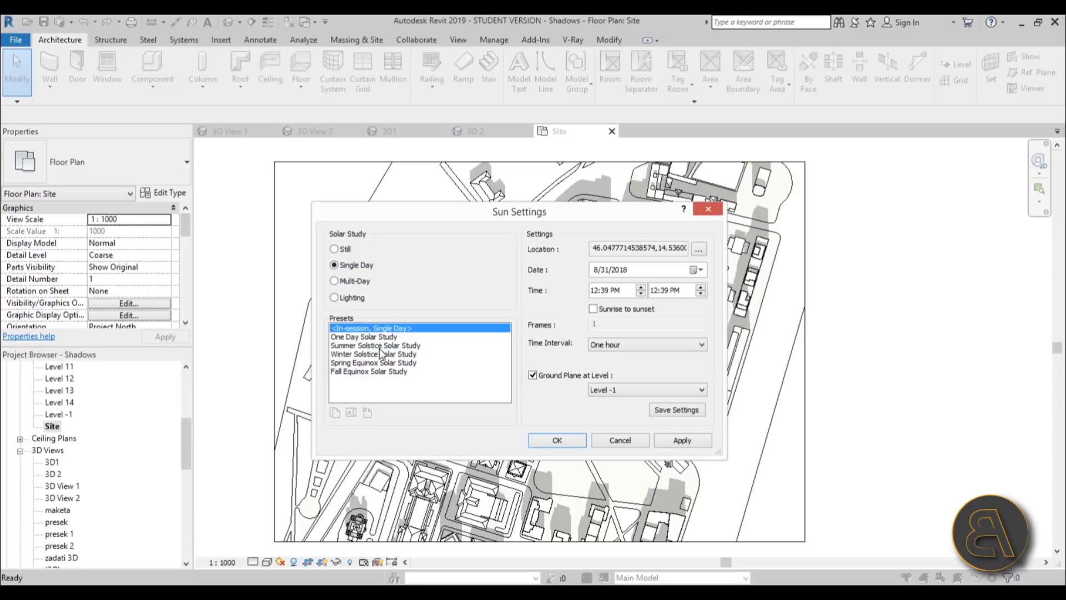
click(375, 346)
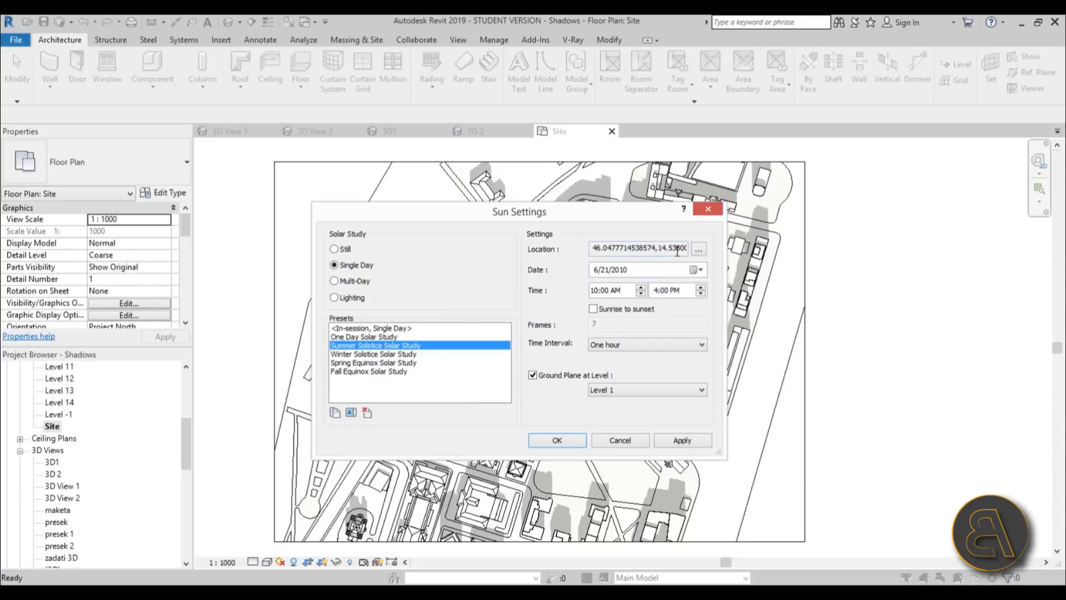
click(698, 247)
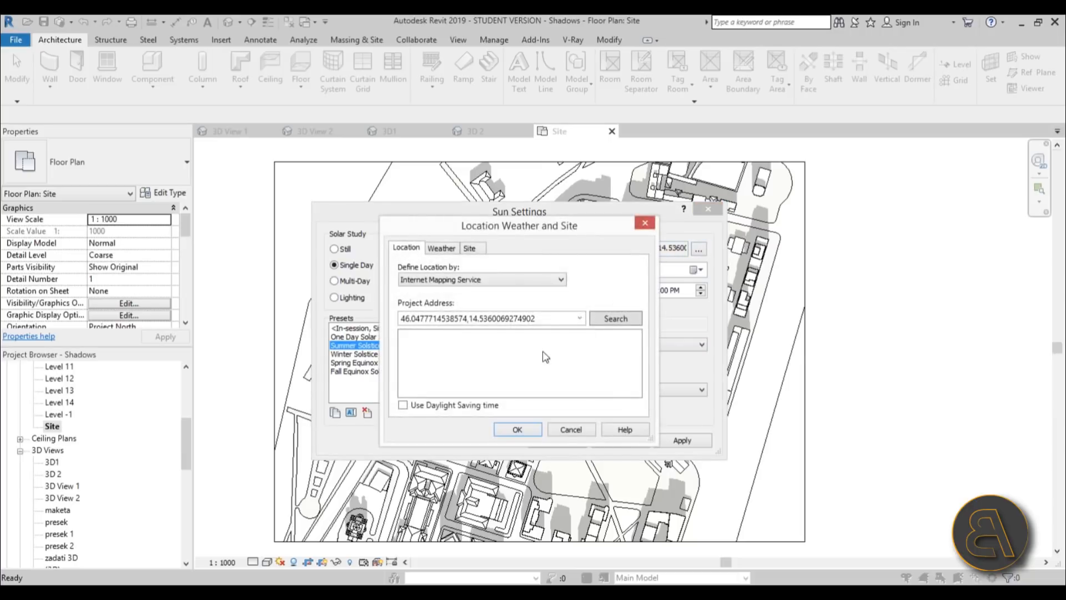
click(614, 319)
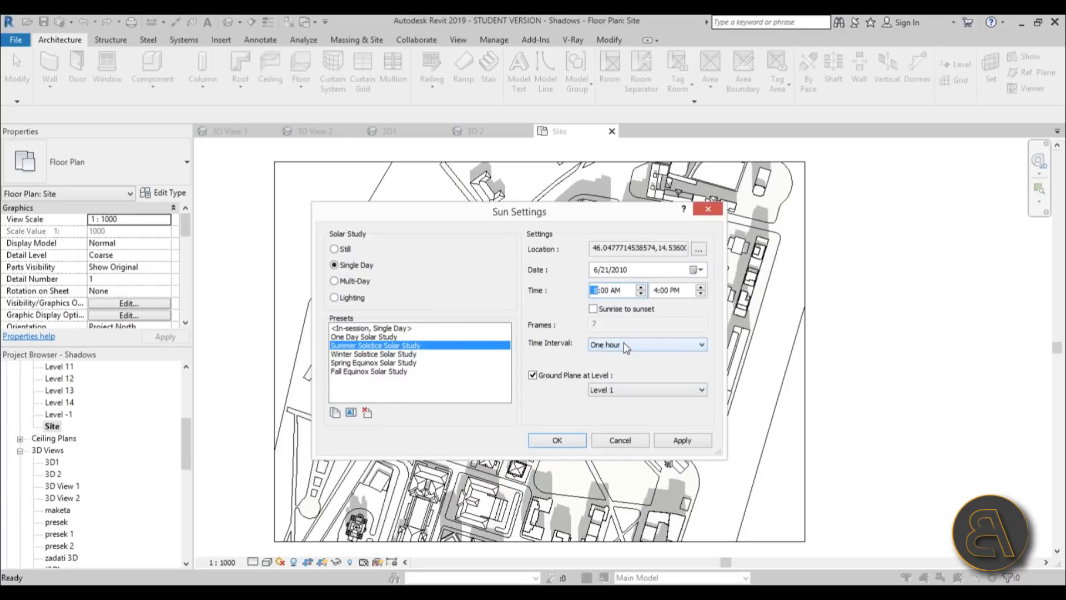
- Extend the study to 8:00 AM-6:00 PM, keeping one-hour frame intervals for 11 frames
click(673, 289)
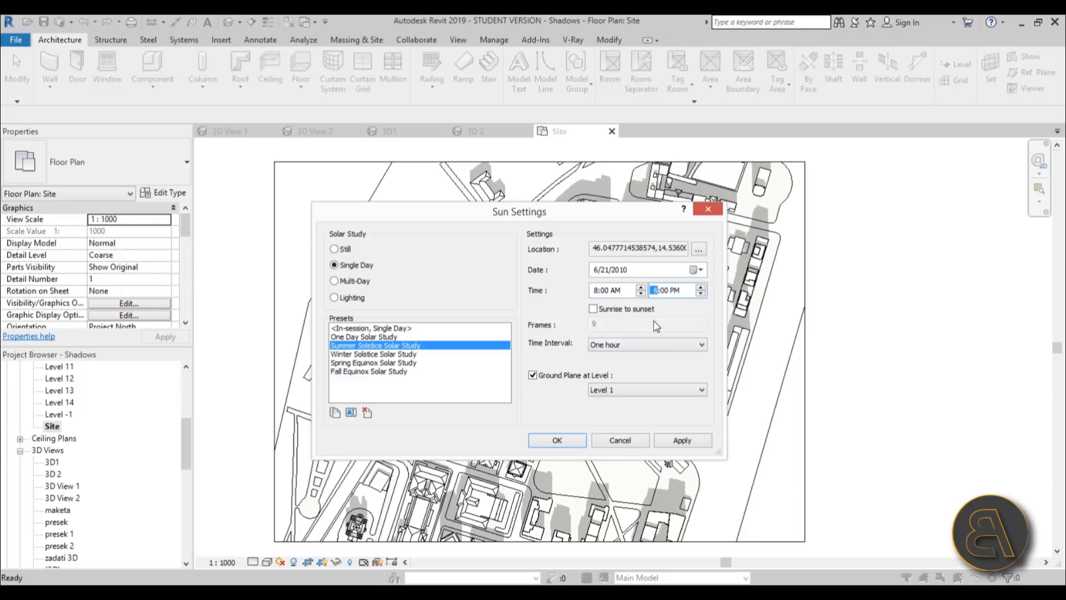
mouse_move(672, 331)
text(6)
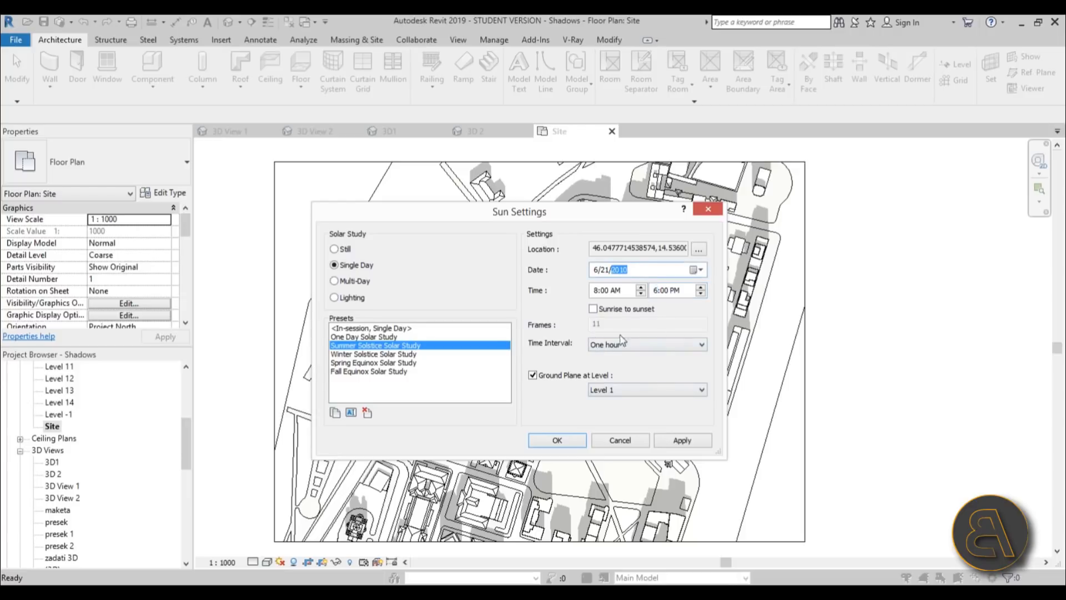
mouse_move(568, 360)
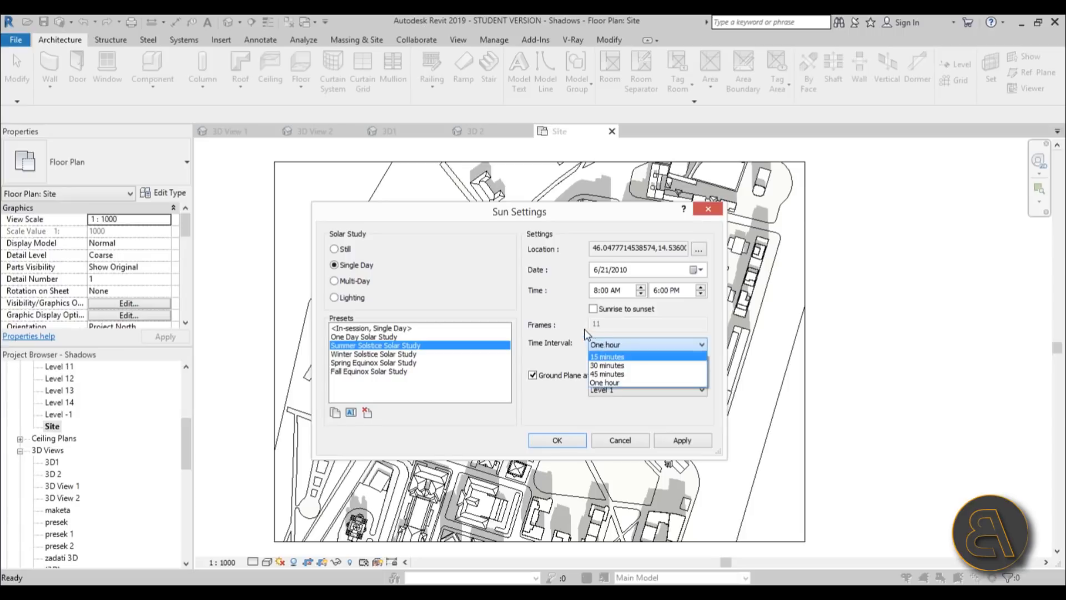
click(604, 383)
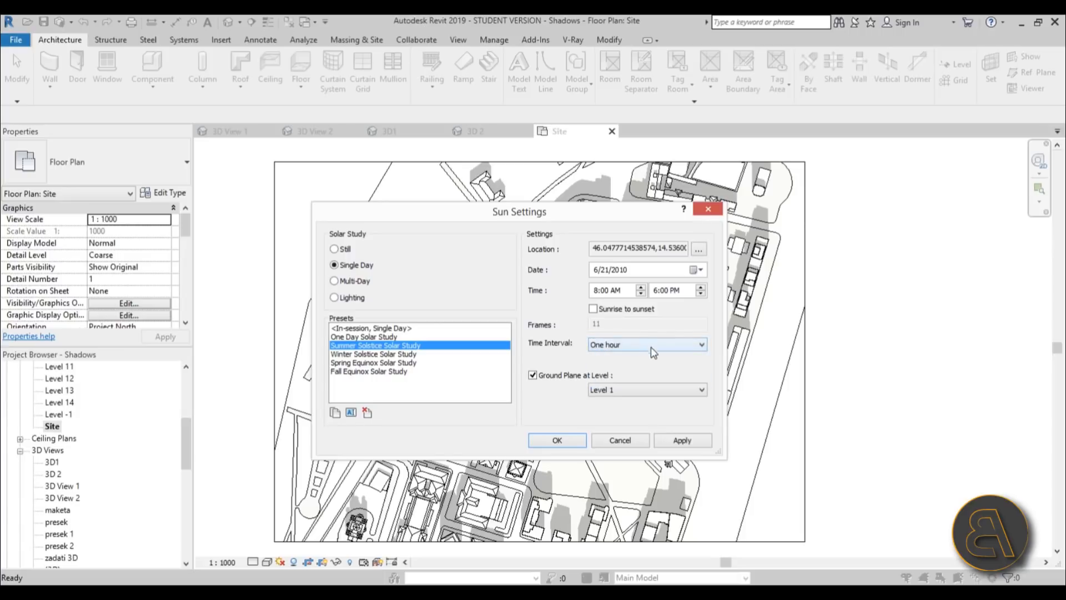
mouse_move(756, 399)
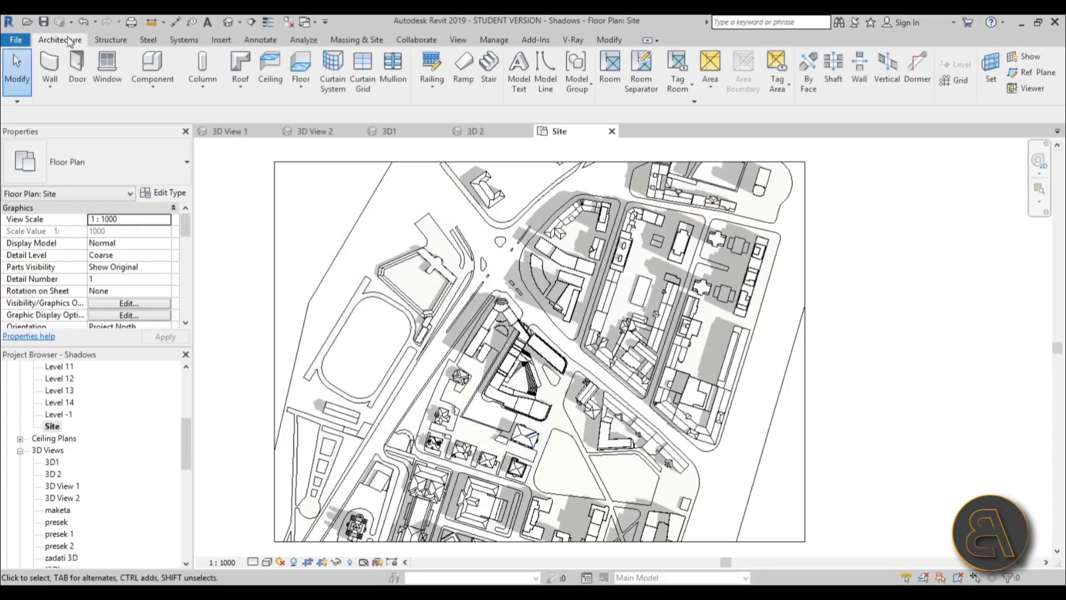
- Export the solar study via Images and Animations with frame zoom set to 30% of actual size
click(14, 40)
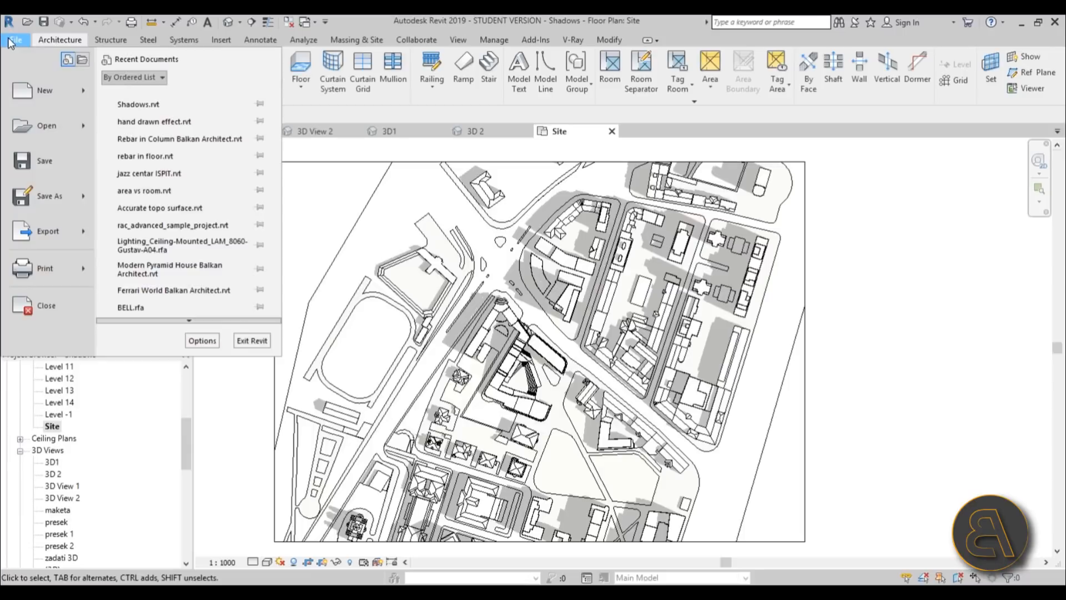
click(48, 231)
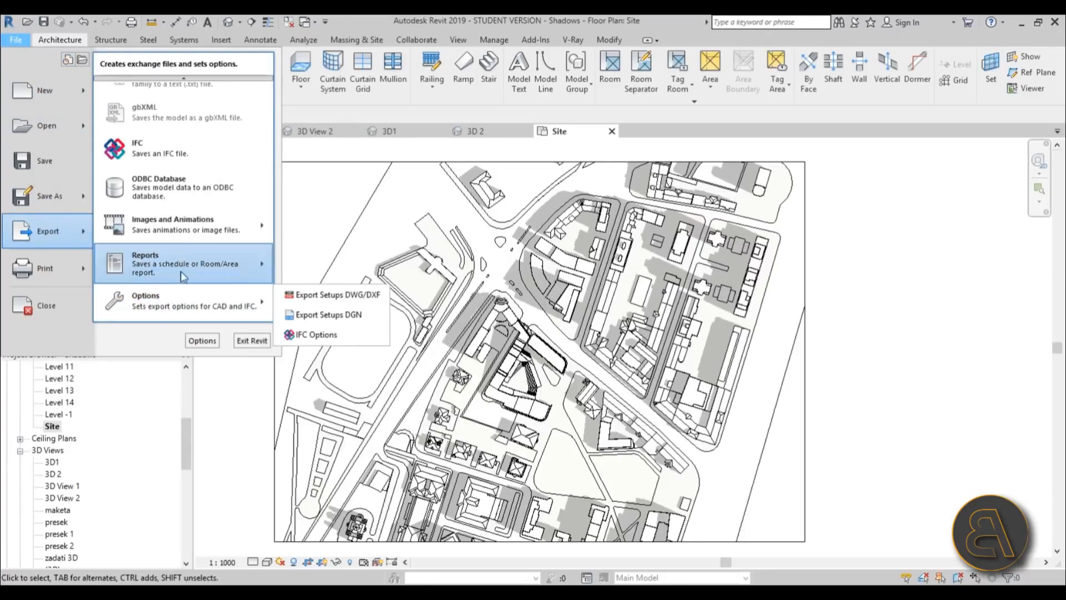
mouse_move(172, 223)
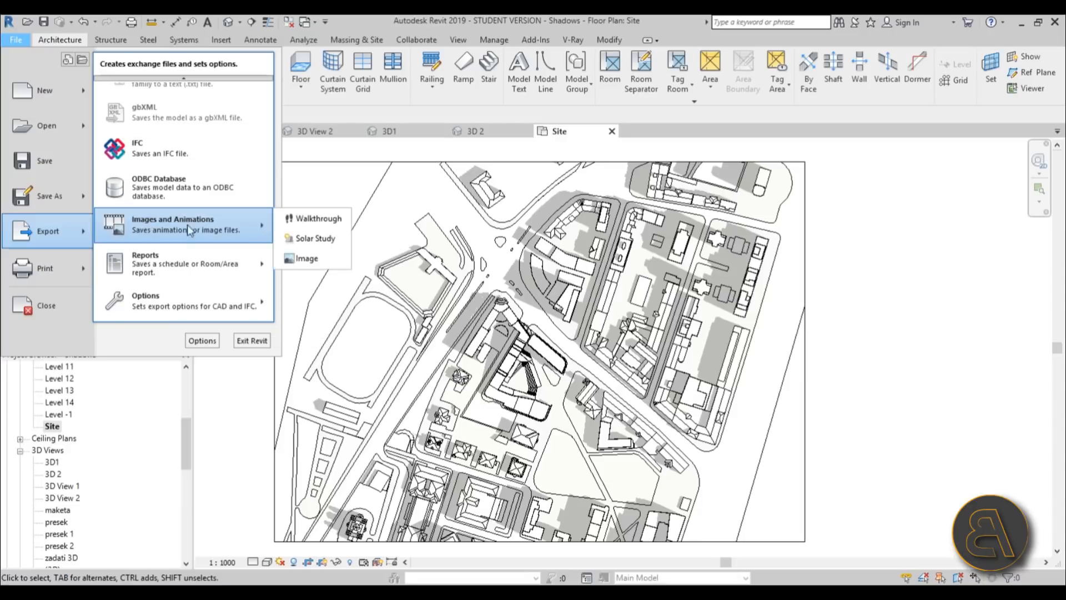
mouse_move(308, 258)
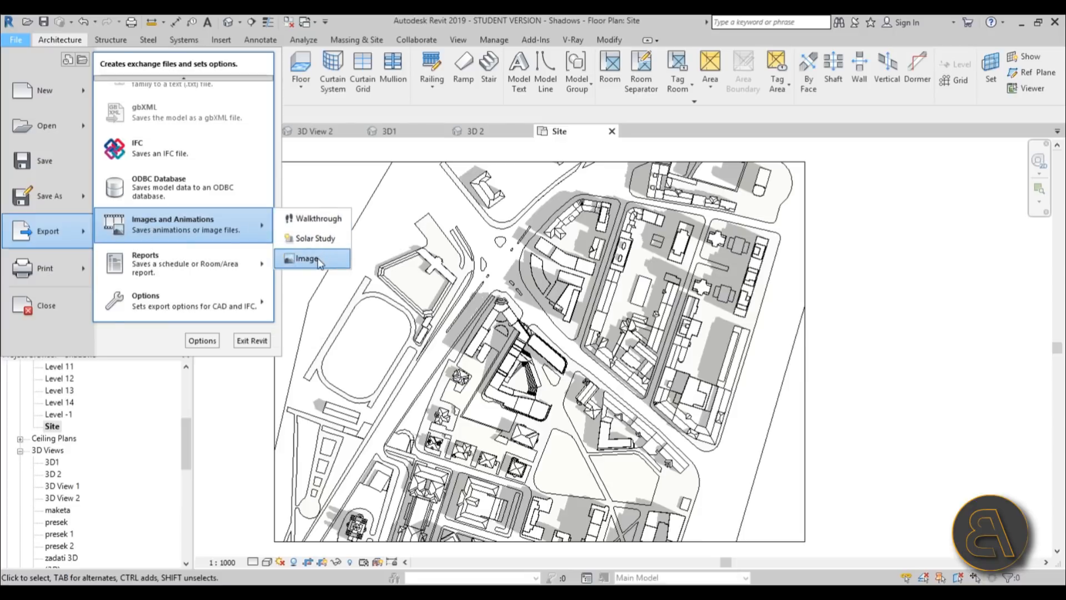
mouse_move(314, 237)
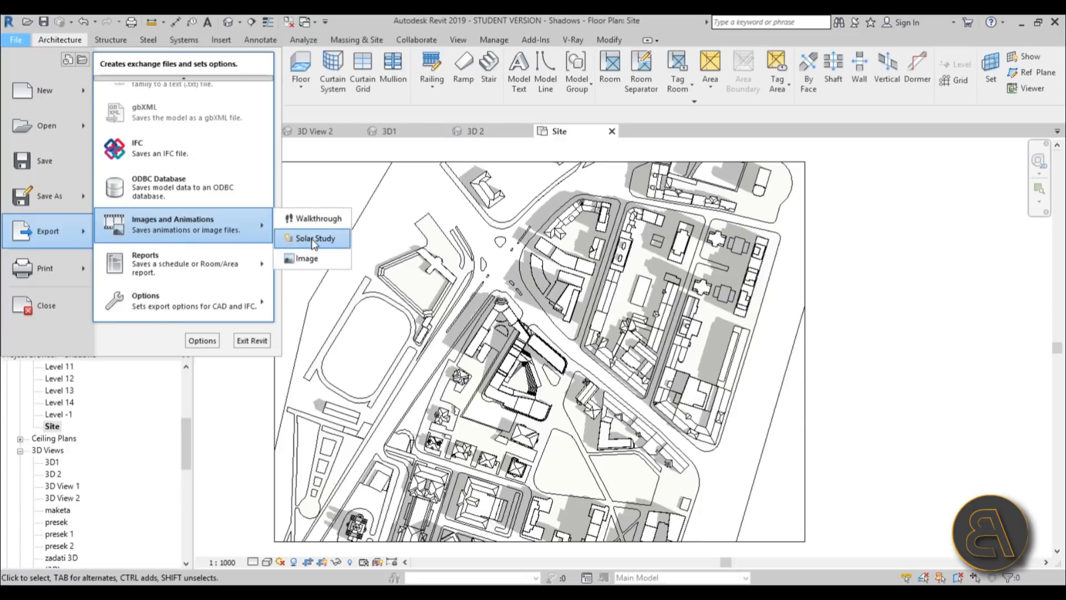
click(314, 238)
text(23)
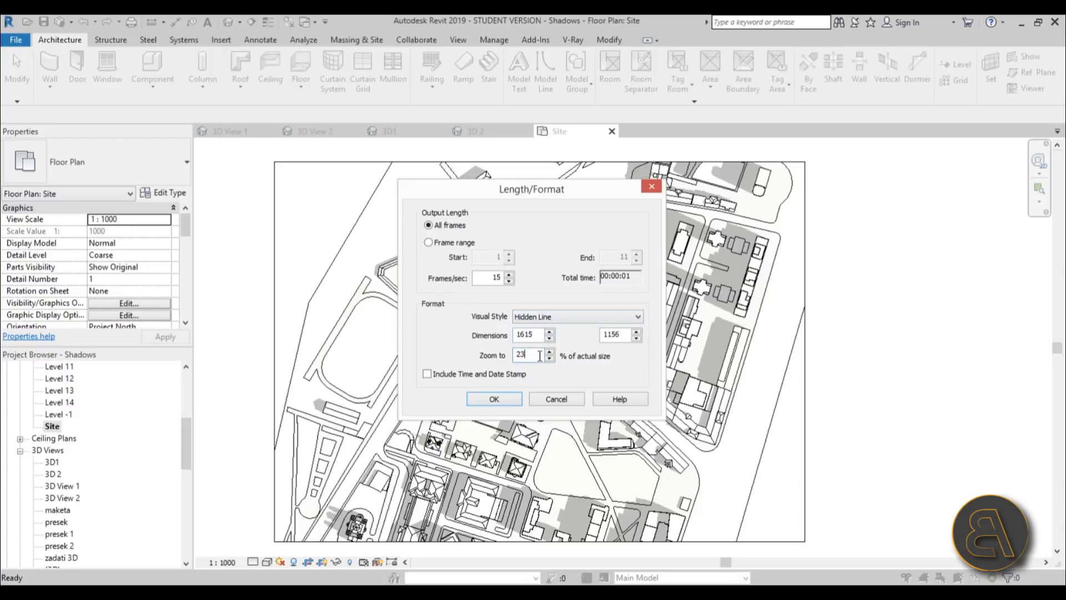
text(4)
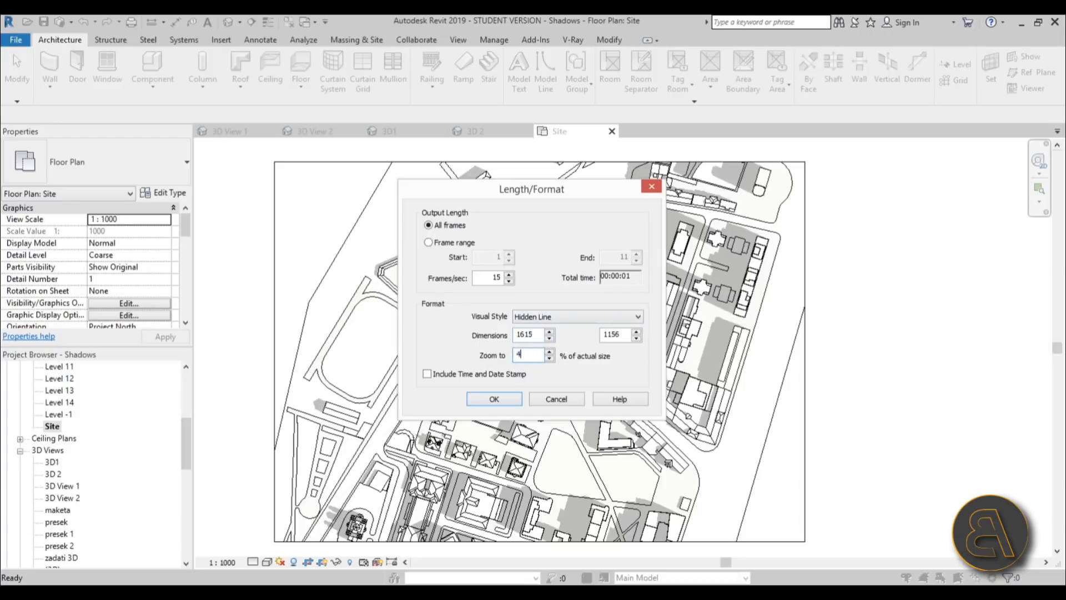
click(493, 399)
text(1600)
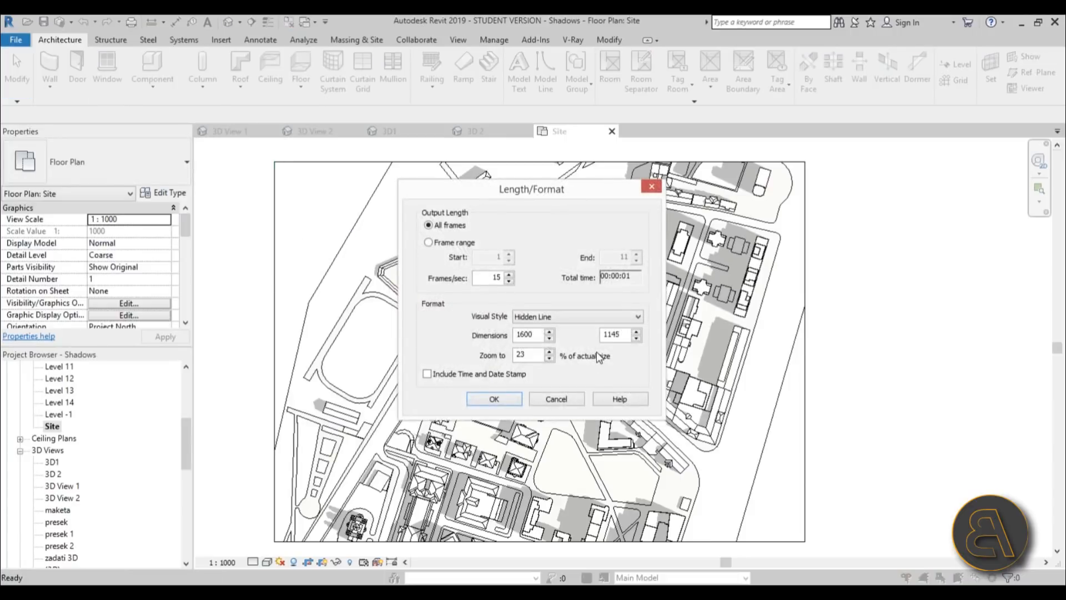
click(528, 354)
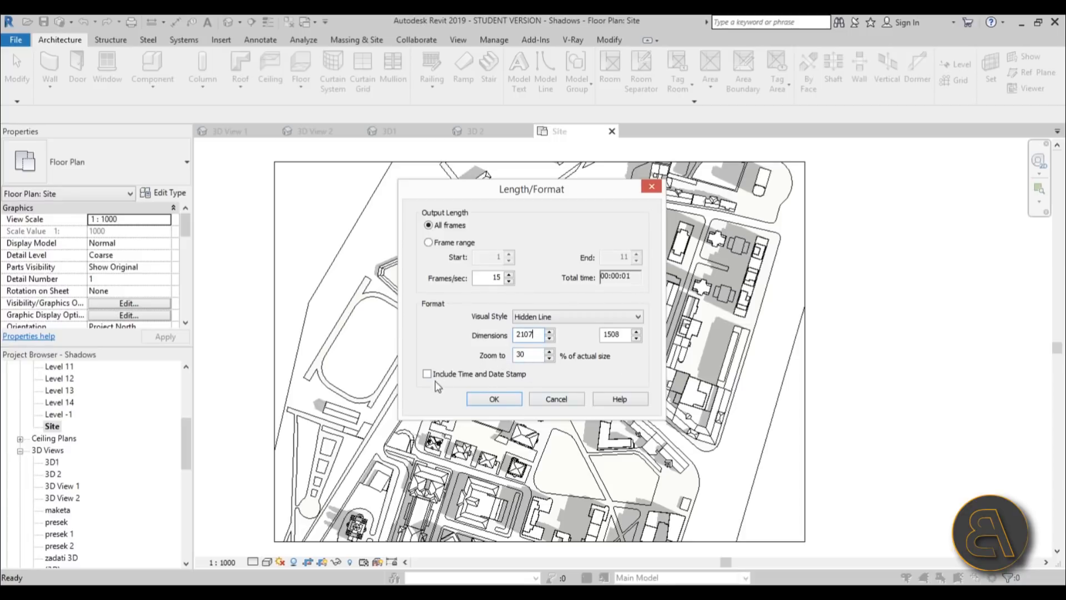
mouse_move(493, 399)
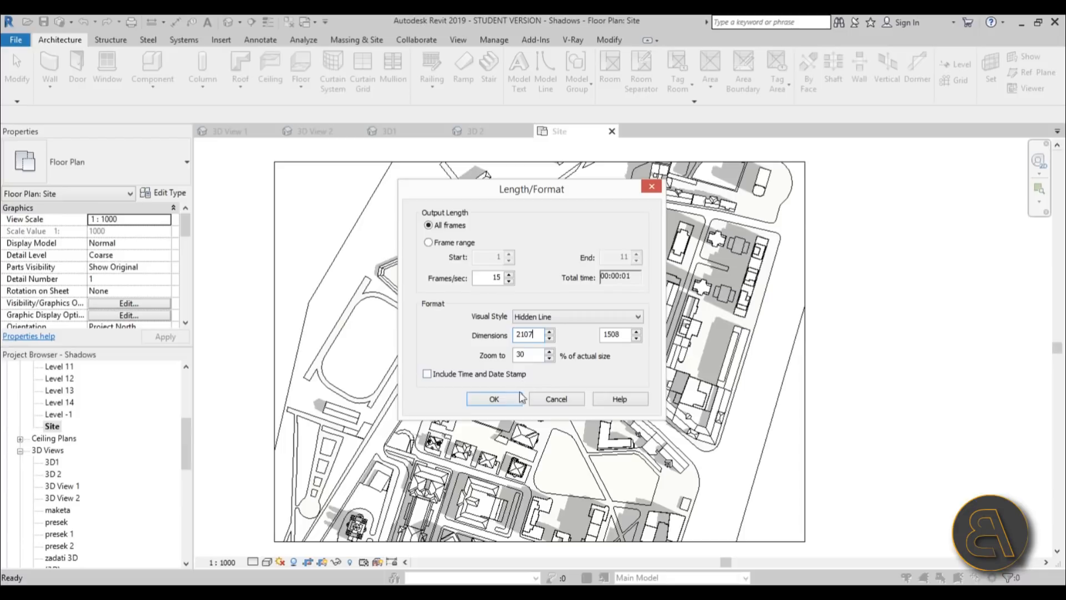
mouse_move(474, 391)
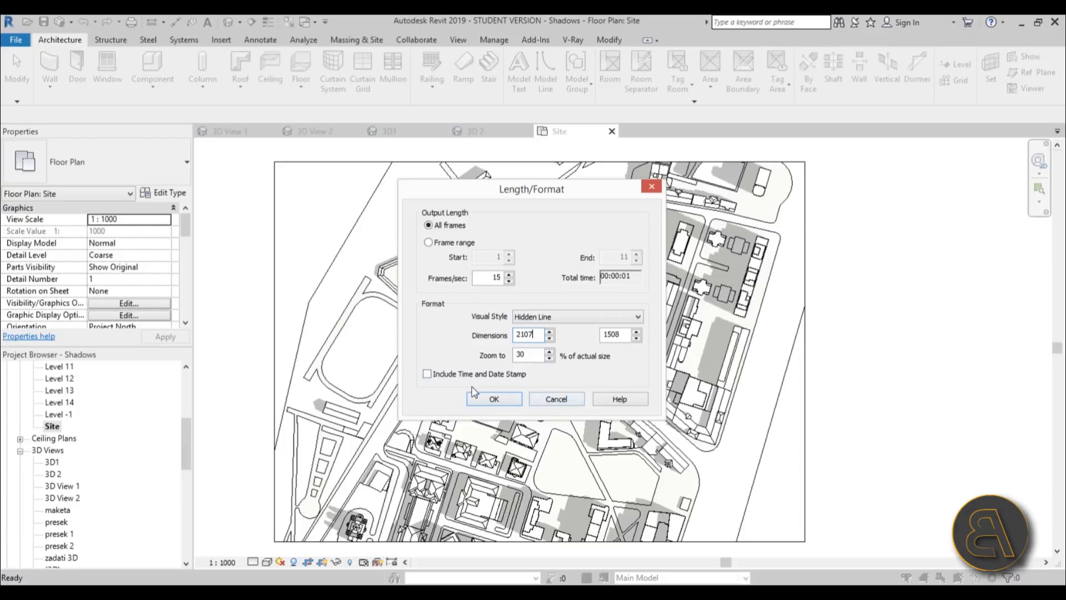
click(493, 398)
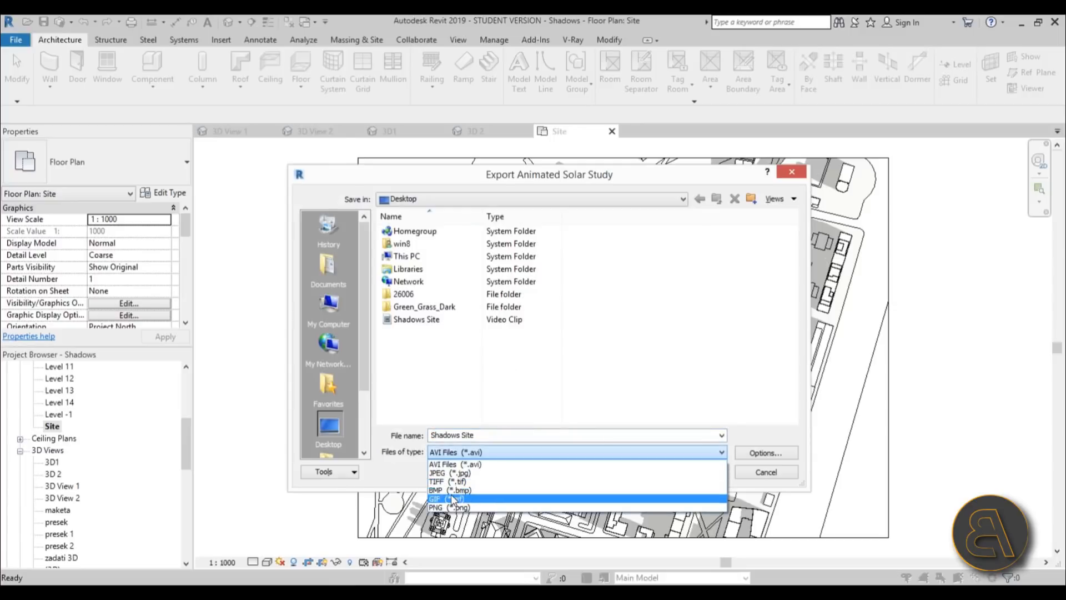
- Save the frames as JPEG images named Shadows Site on the desktop
click(452, 472)
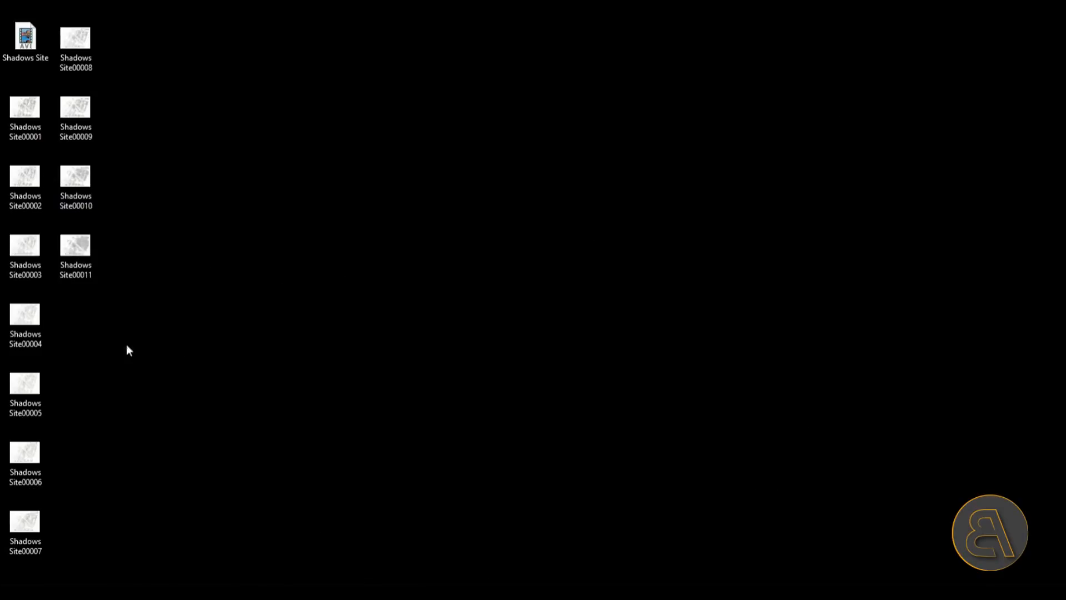
mouse_move(238, 240)
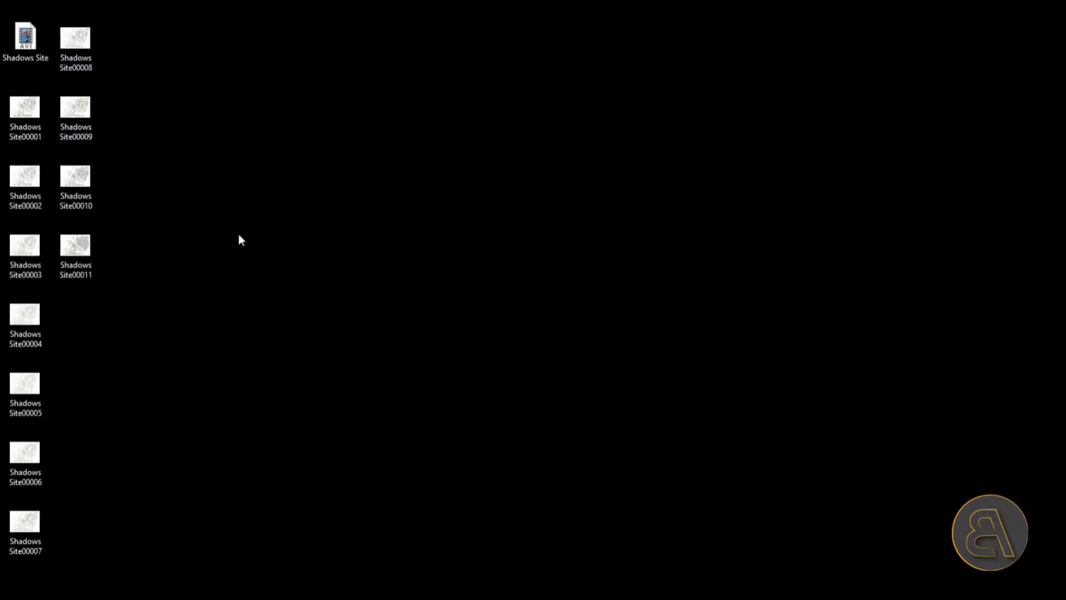
mouse_move(315, 273)
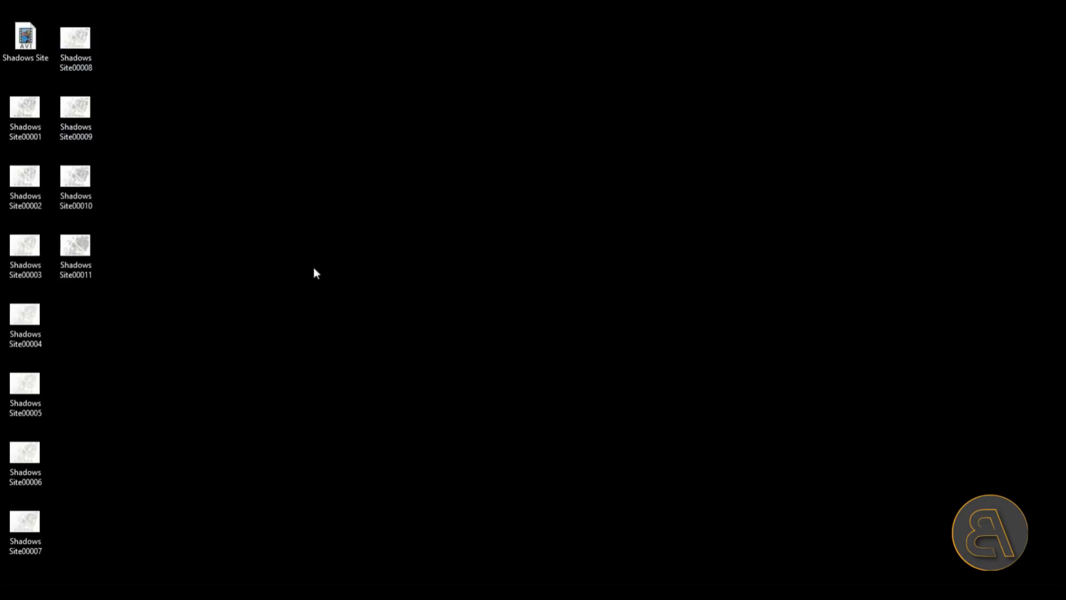
- Open the desktop frame Shadows Site00001 with Adobe Photoshop CS6
click(25, 36)
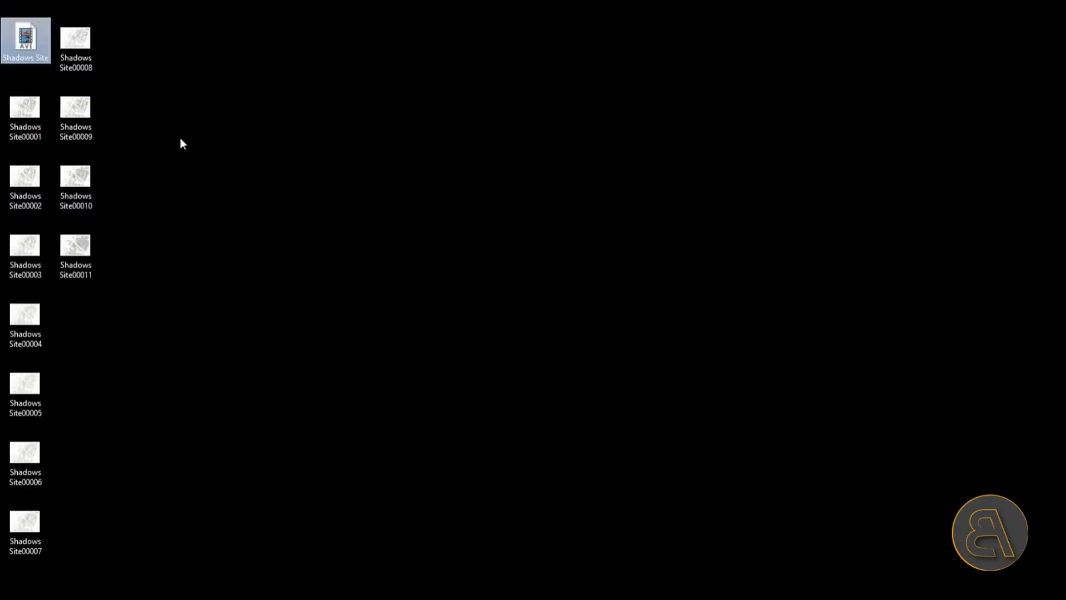
right_click(26, 112)
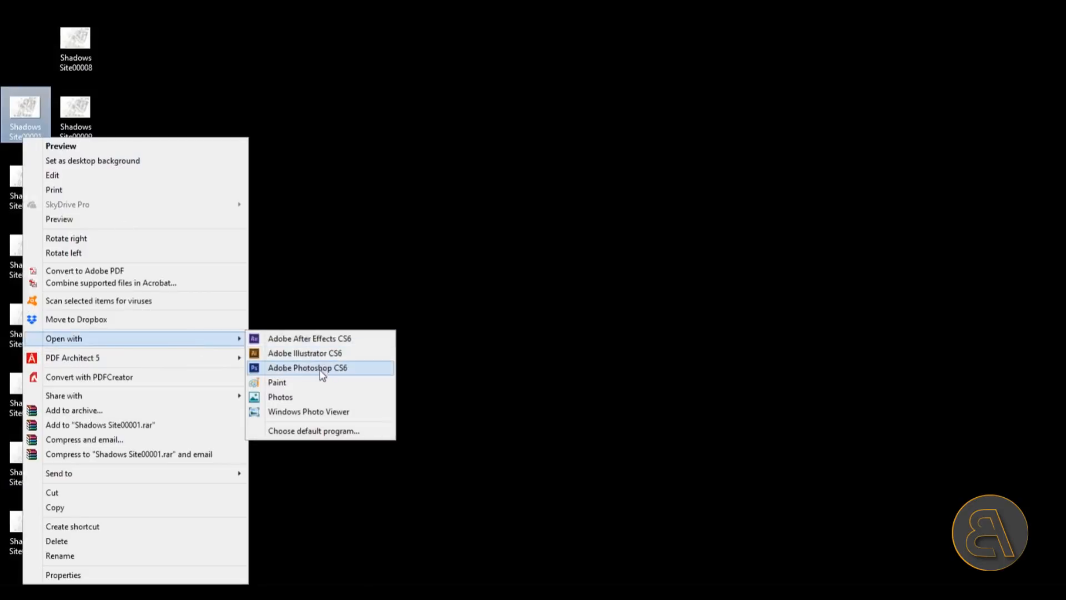
click(308, 368)
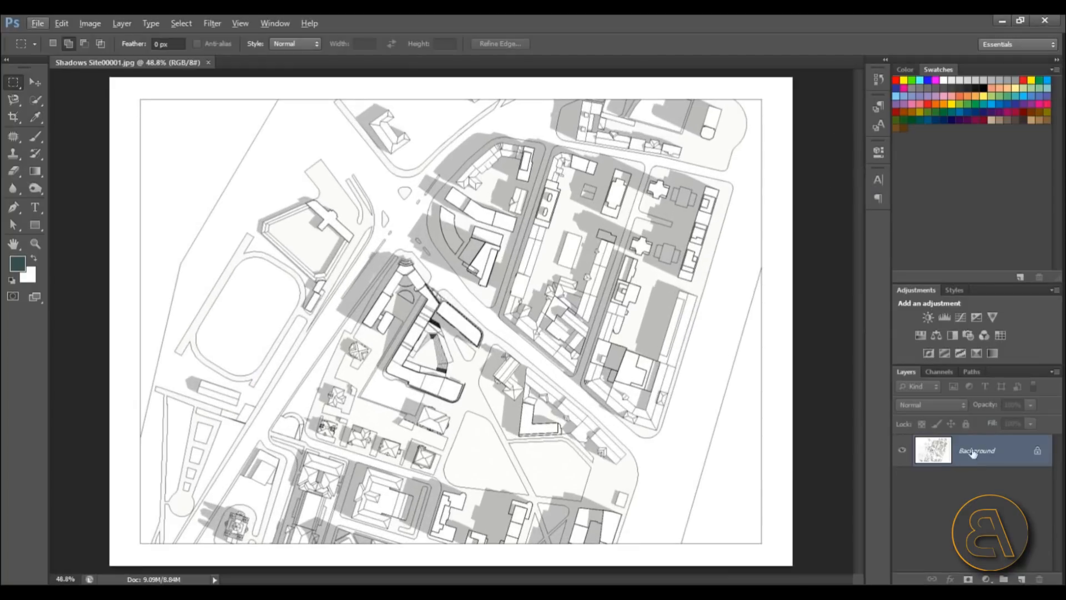
- Convert the locked Background into an editable Layer 0
right_click(977, 450)
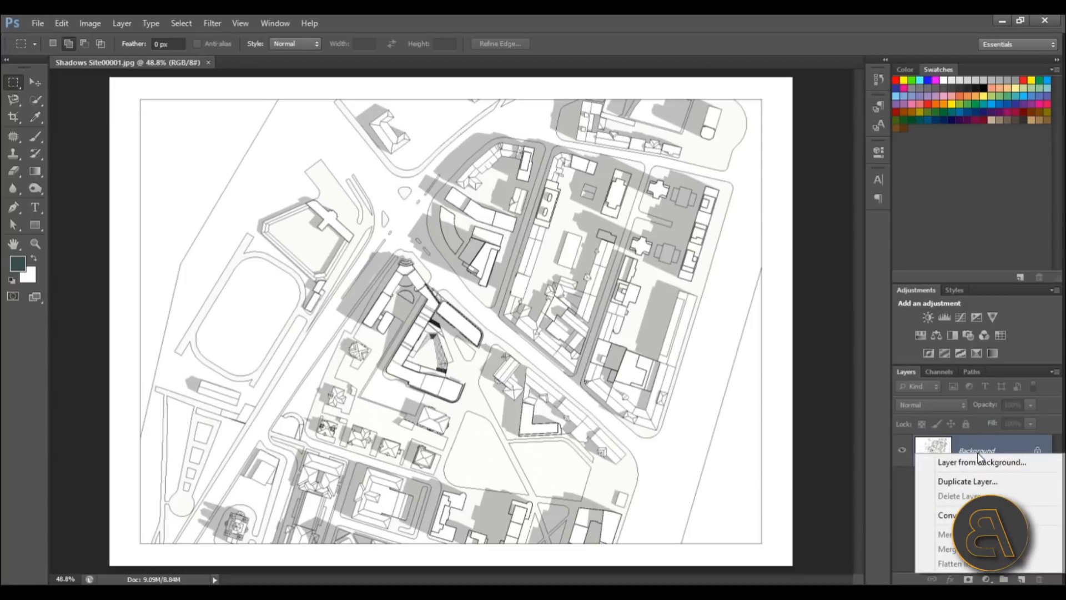
click(980, 462)
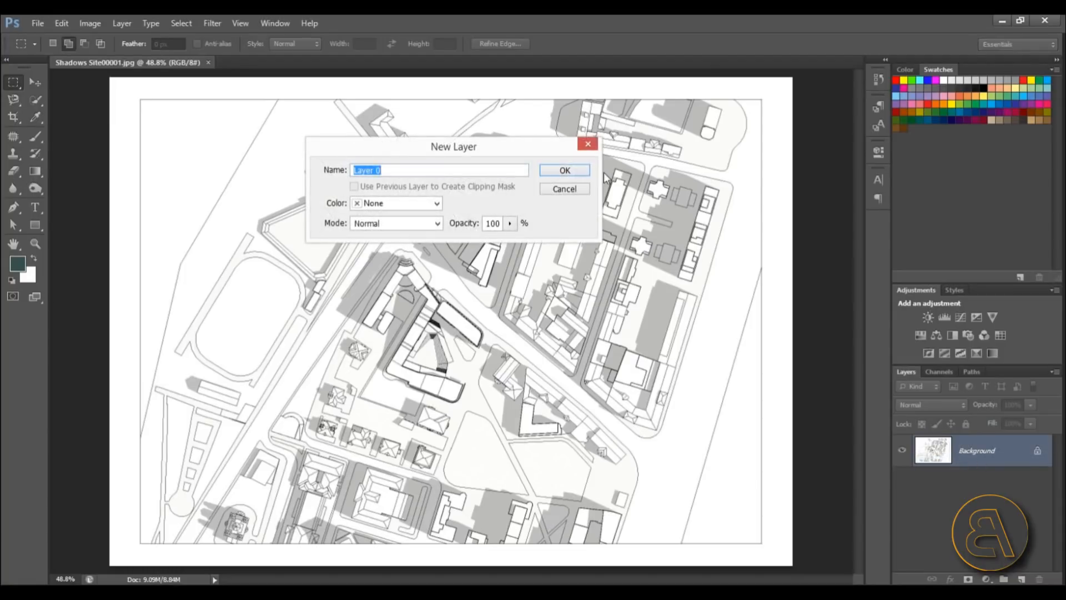
click(565, 170)
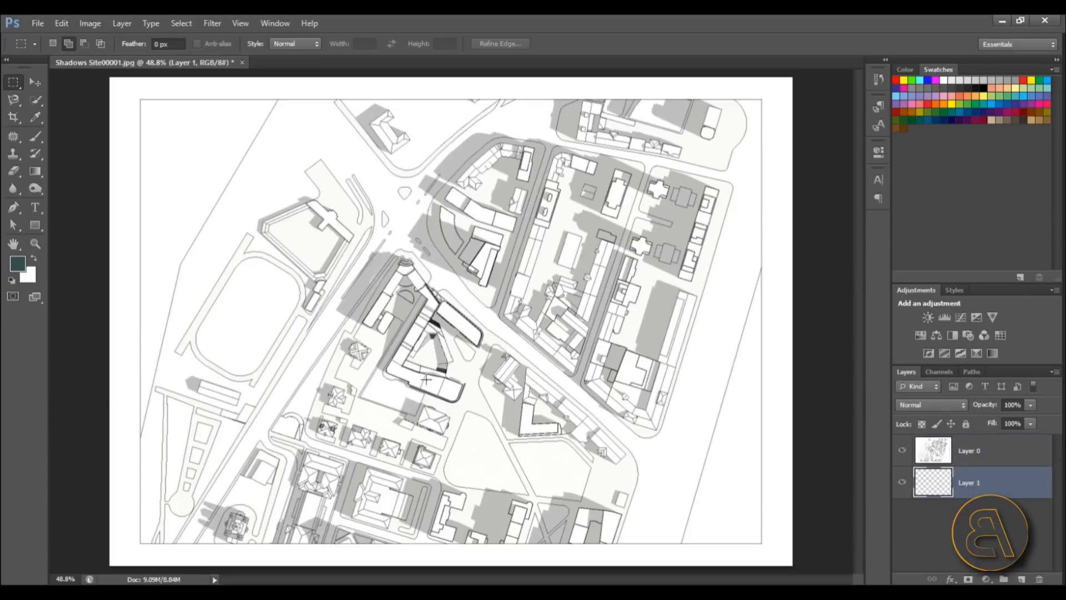
- Select the whole canvas and fill the layer beneath the plan with solid white
key(ctrl+a)
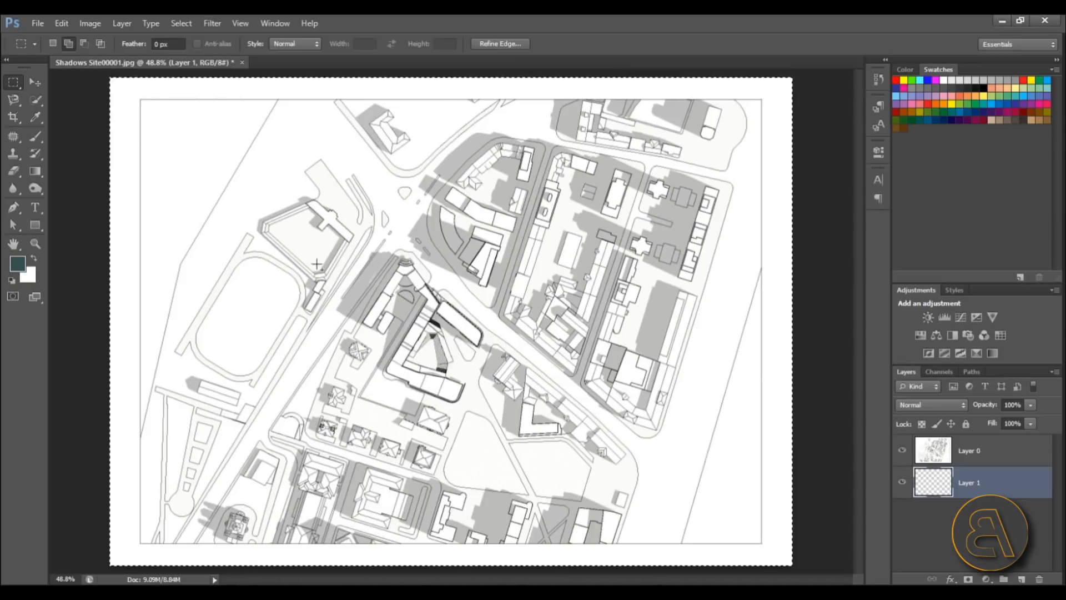
mouse_move(13, 81)
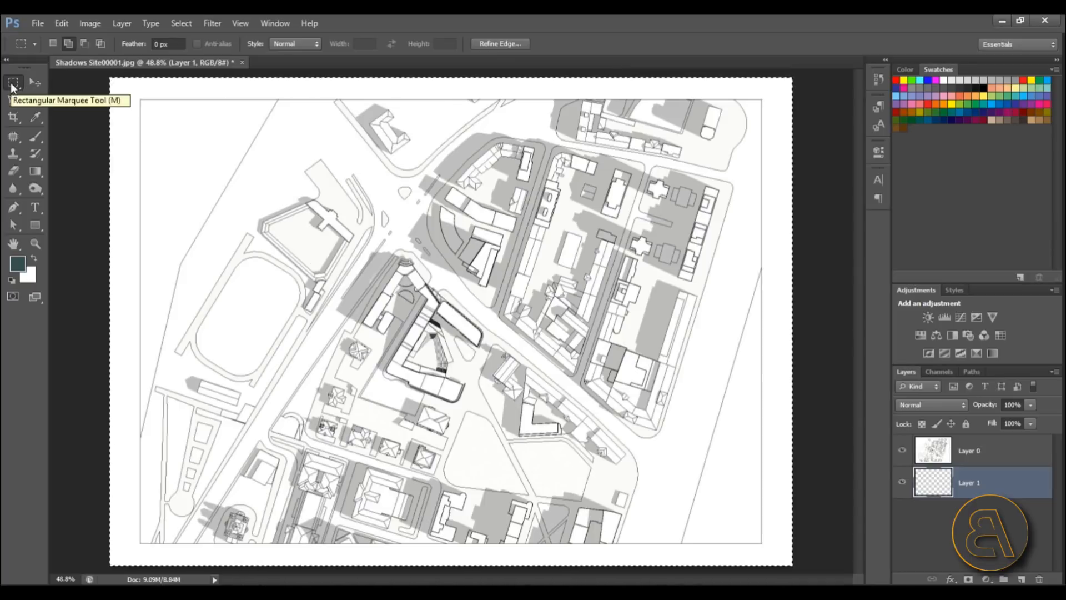
right_click(299, 198)
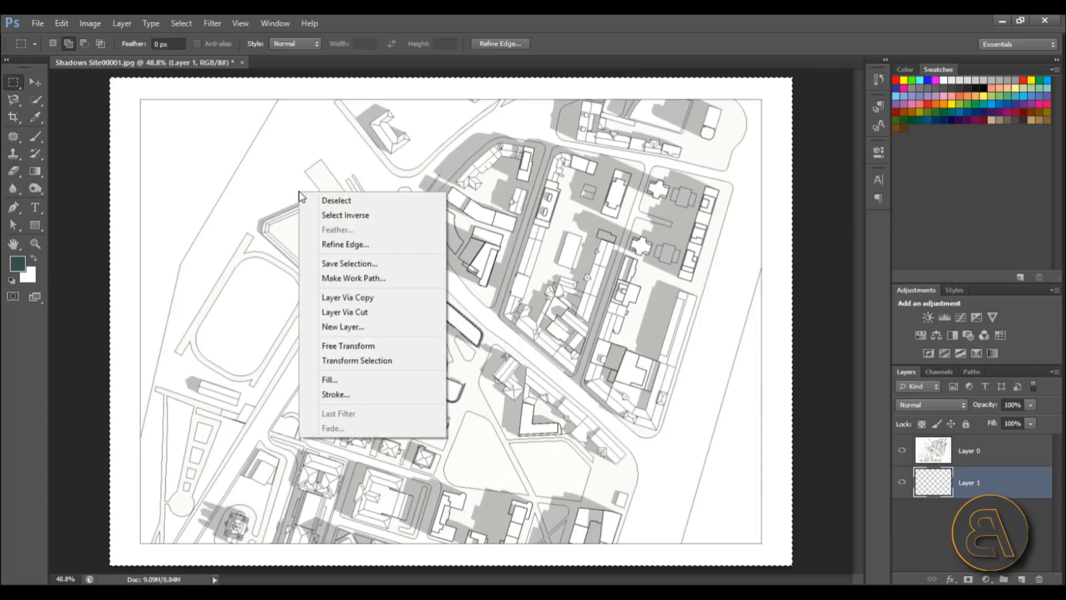
click(328, 380)
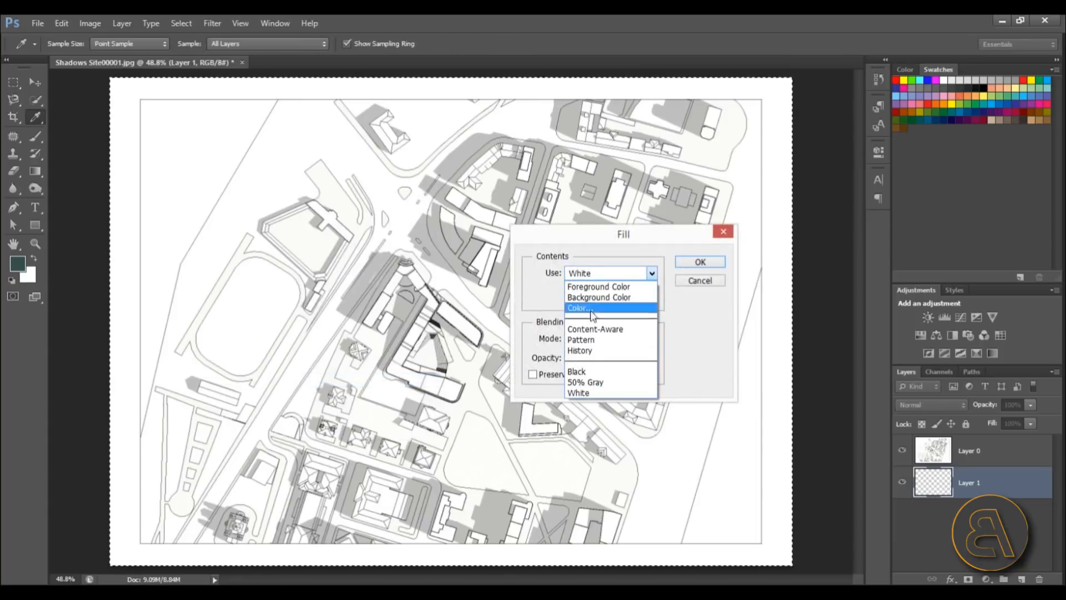
click(698, 262)
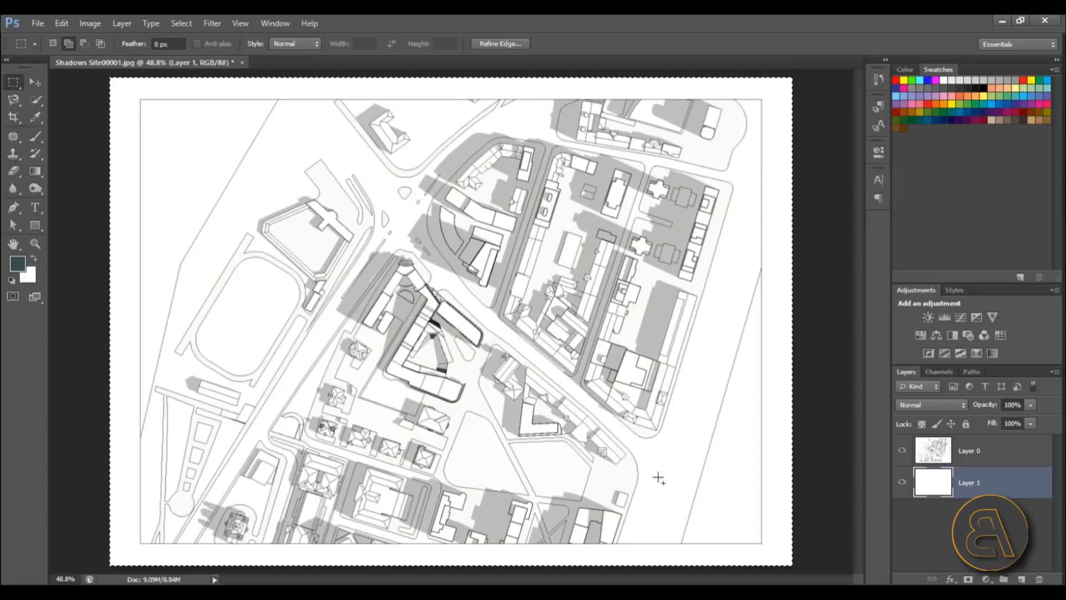
right_click(313, 236)
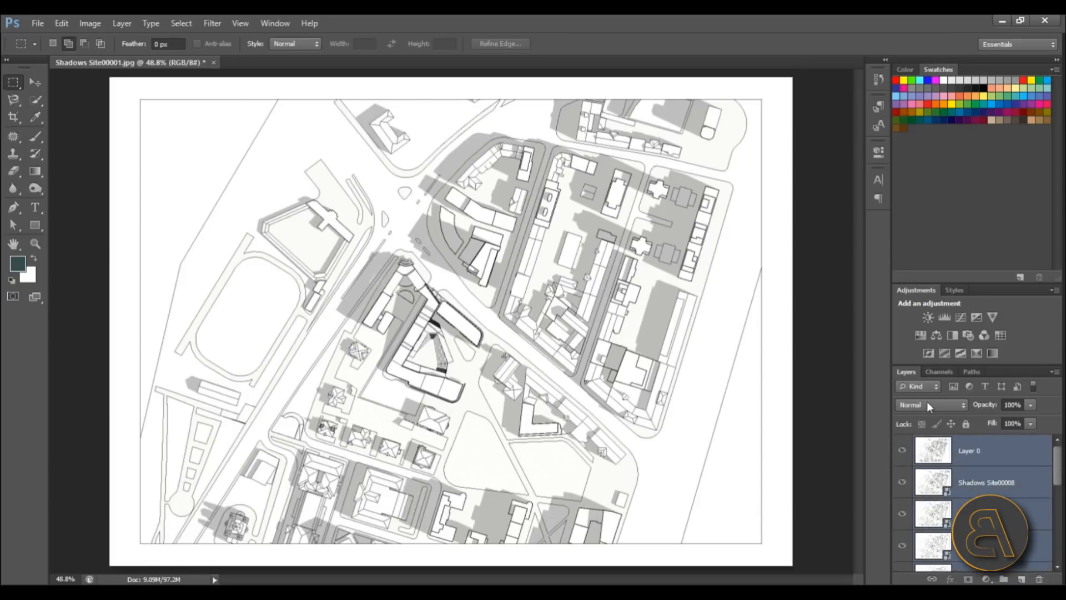
- Set the shadow frame layers' blend mode to Multiply after trying Darken
click(928, 404)
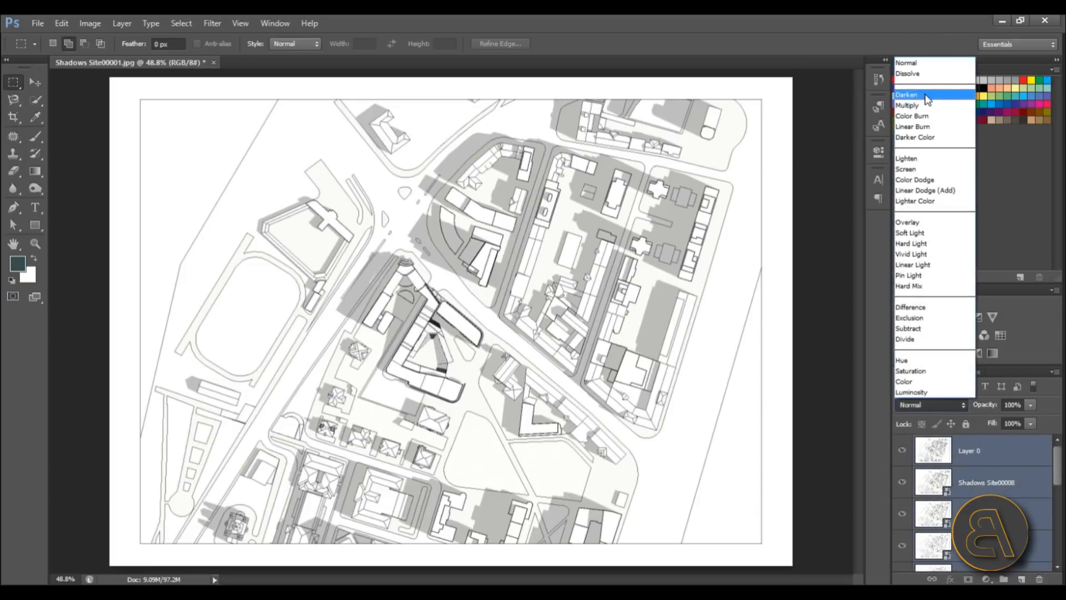
click(907, 94)
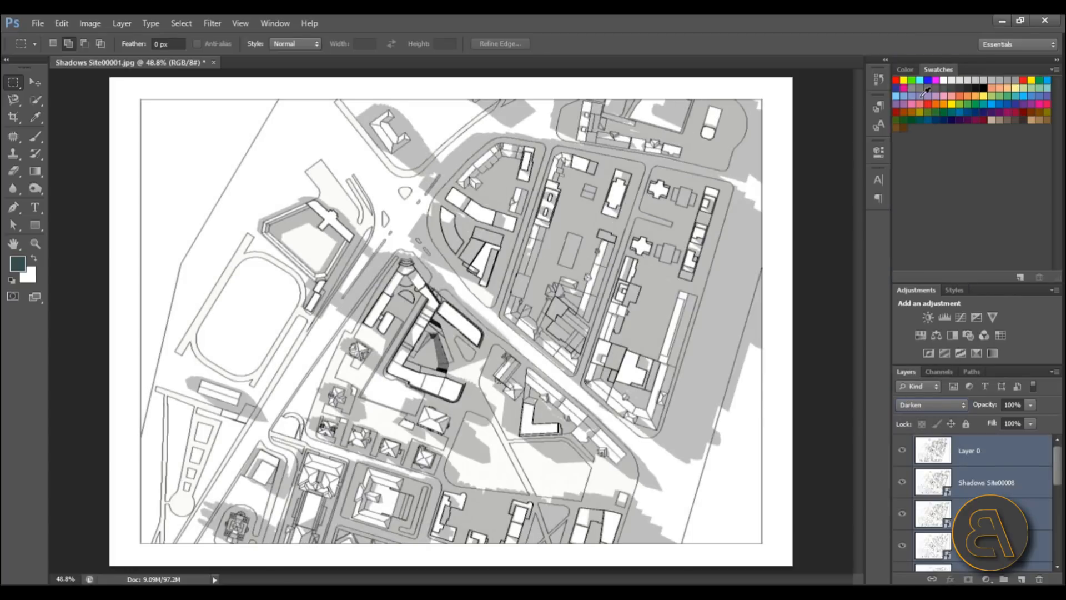
click(931, 404)
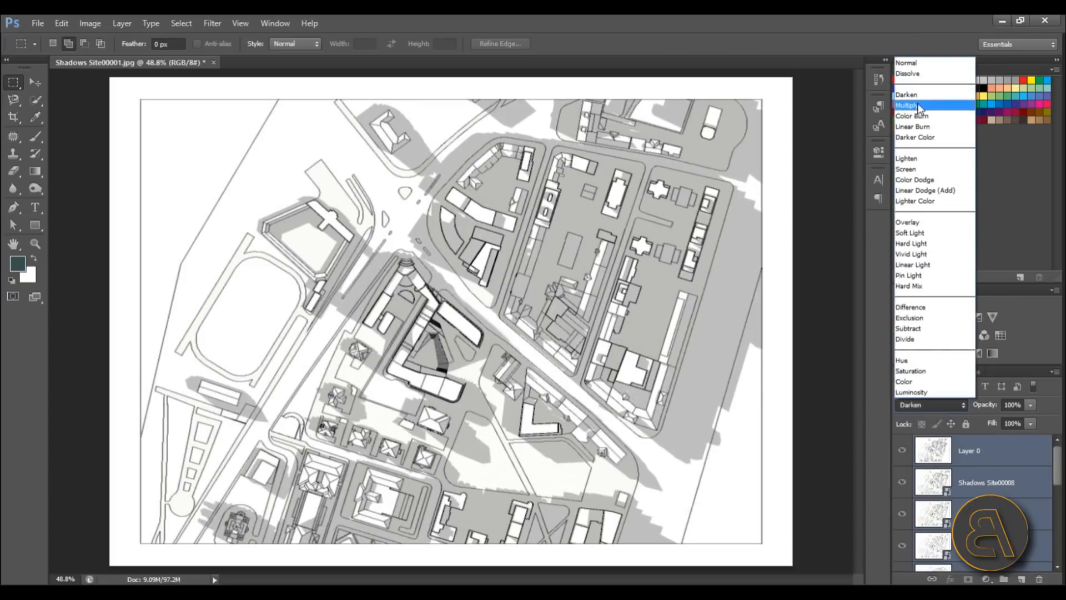
click(910, 104)
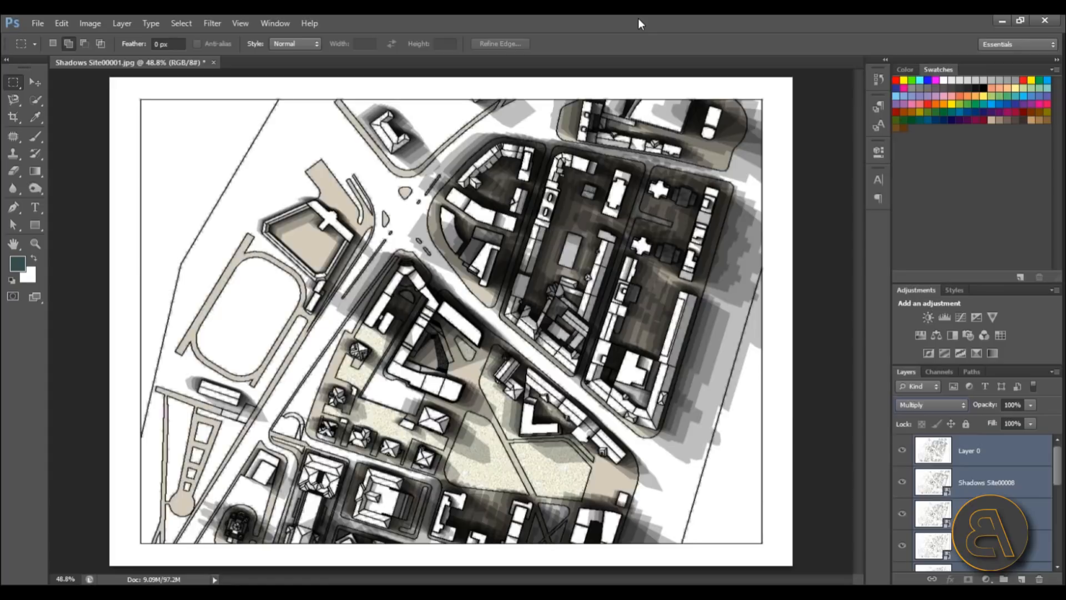
click(932, 405)
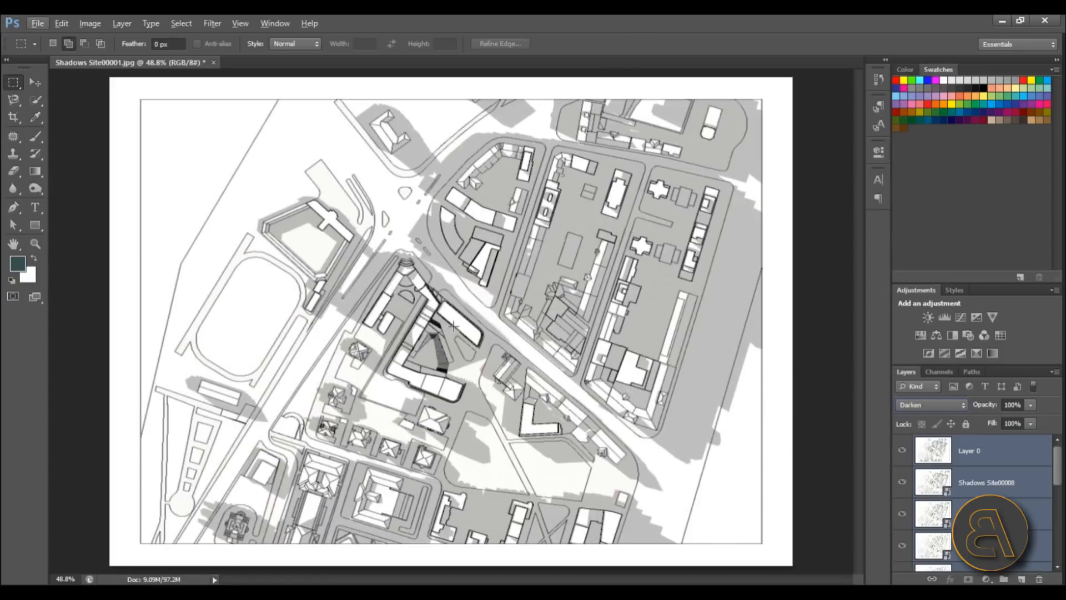
click(932, 405)
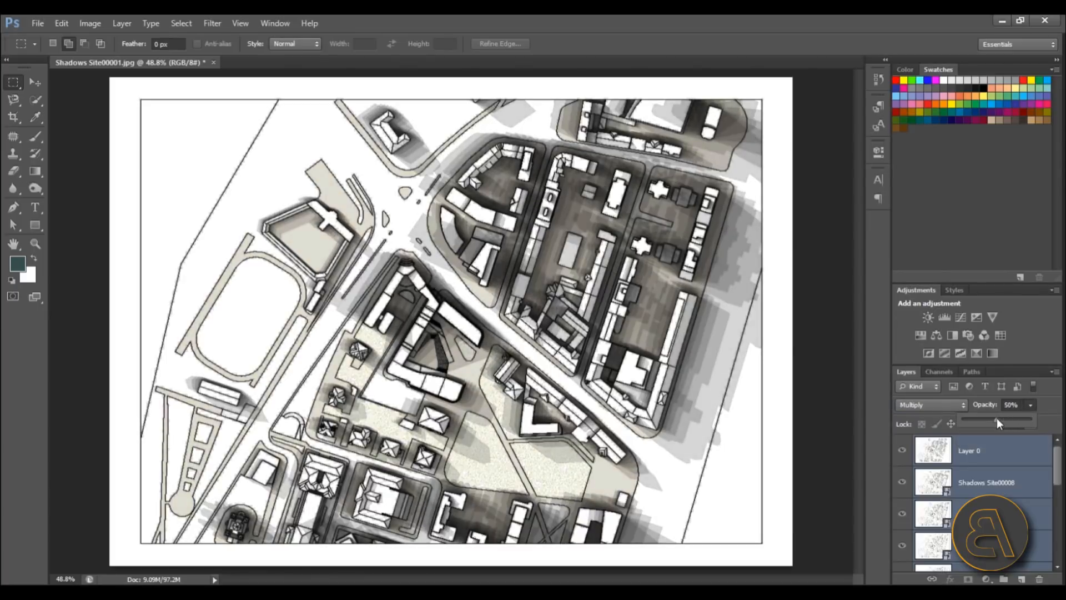
- Set the shadow frame layers' opacity to 45%
drag(997, 422, 984, 422)
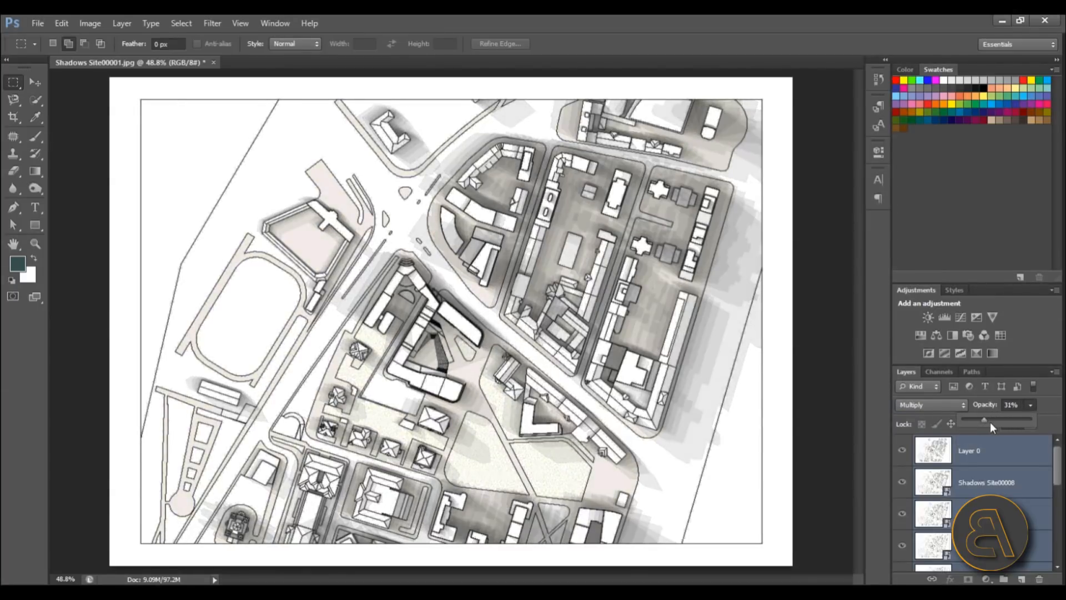
drag(986, 420, 992, 420)
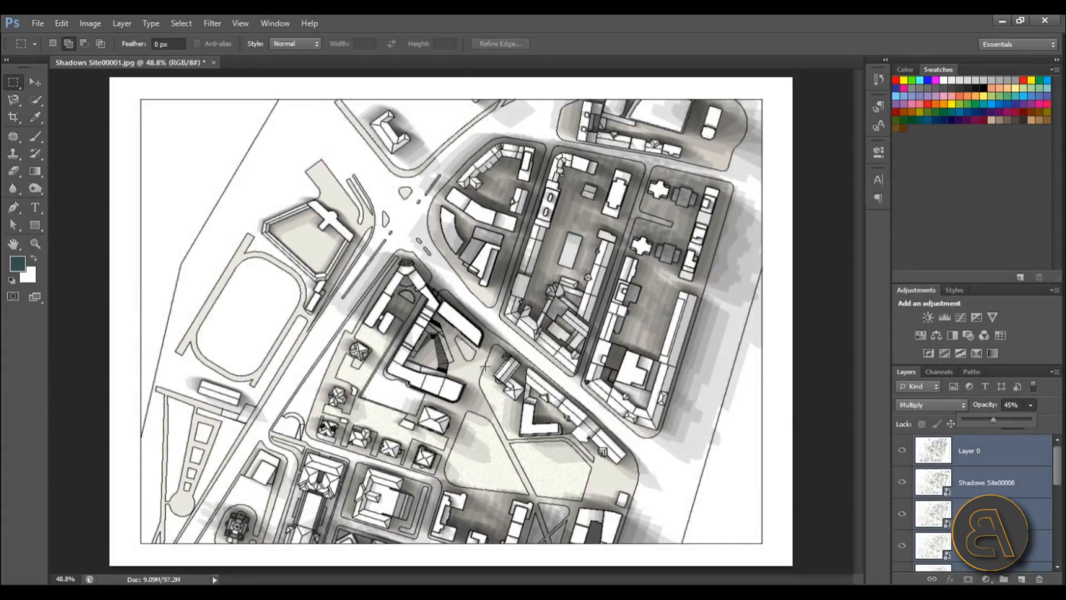
click(12, 81)
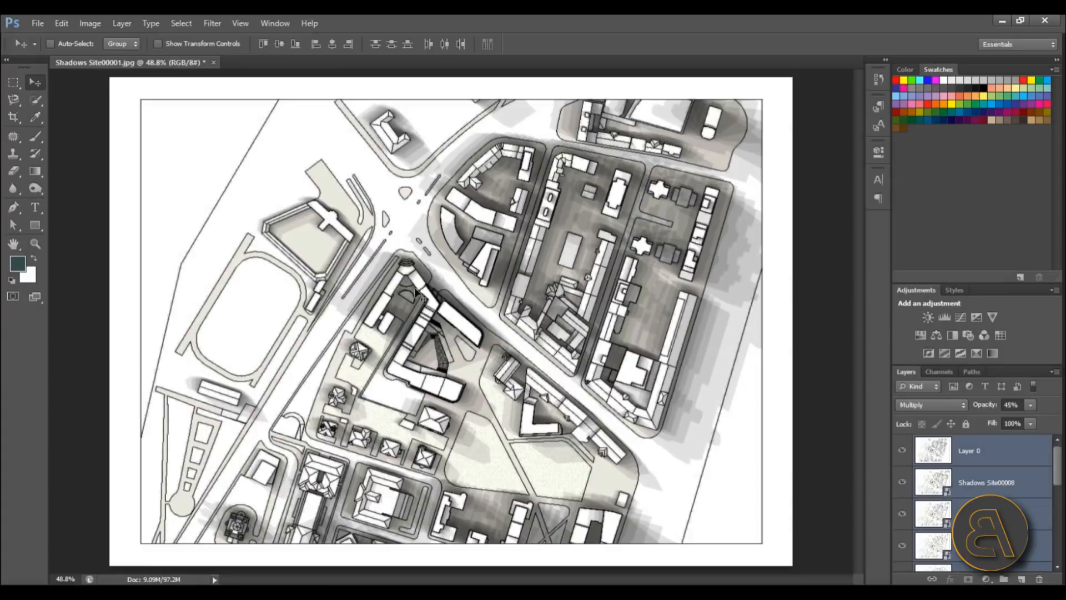
click(969, 449)
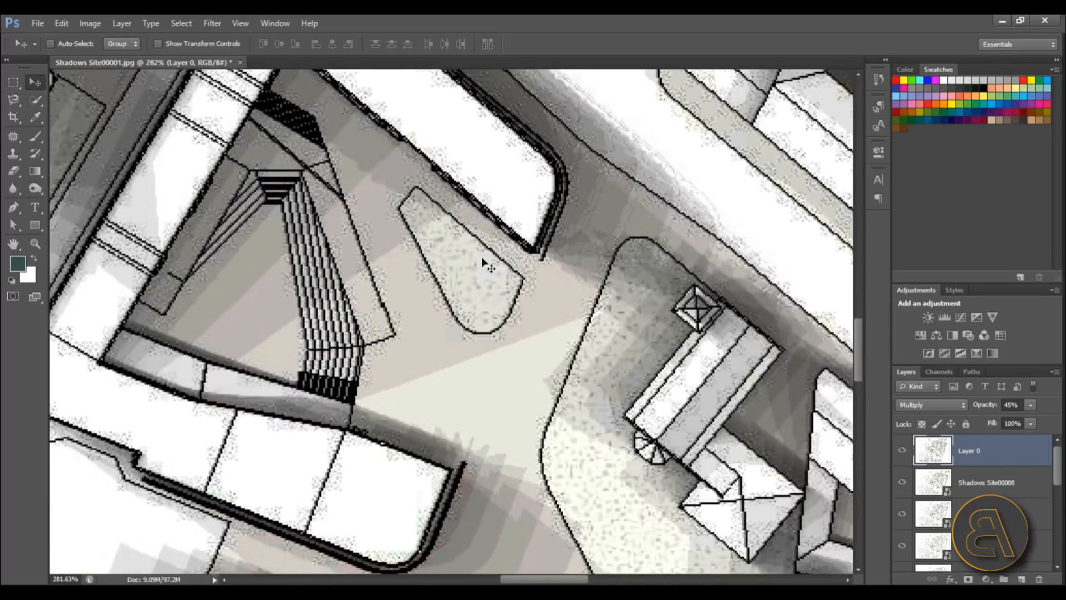
mouse_move(561, 292)
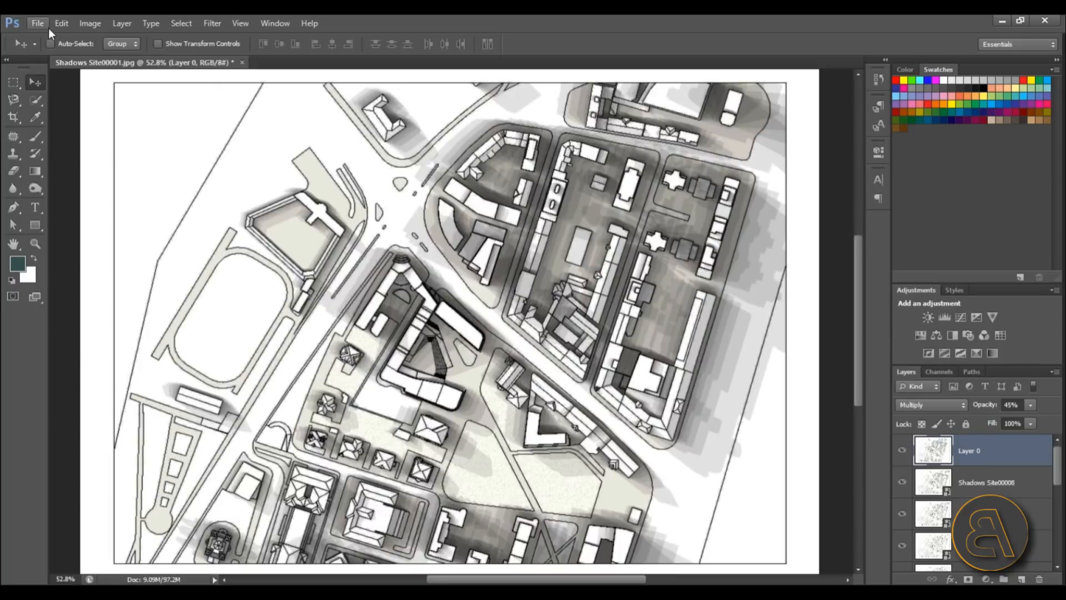
- Save As a new JPEG on the desktop under a new name at maximum quality, without overwriting Shadows Site00001
click(37, 22)
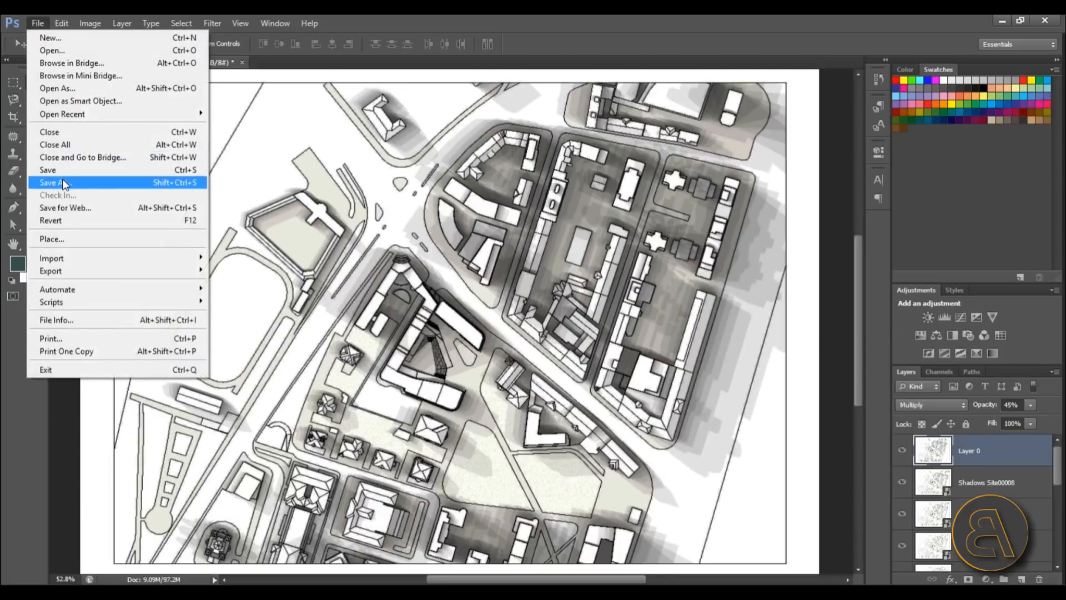
click(54, 182)
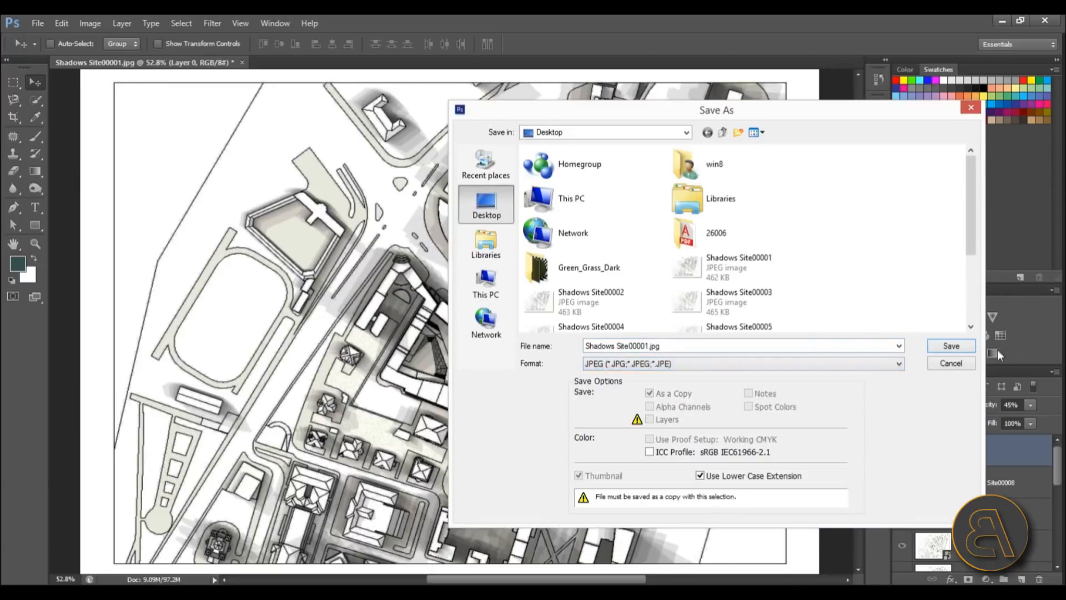
click(951, 346)
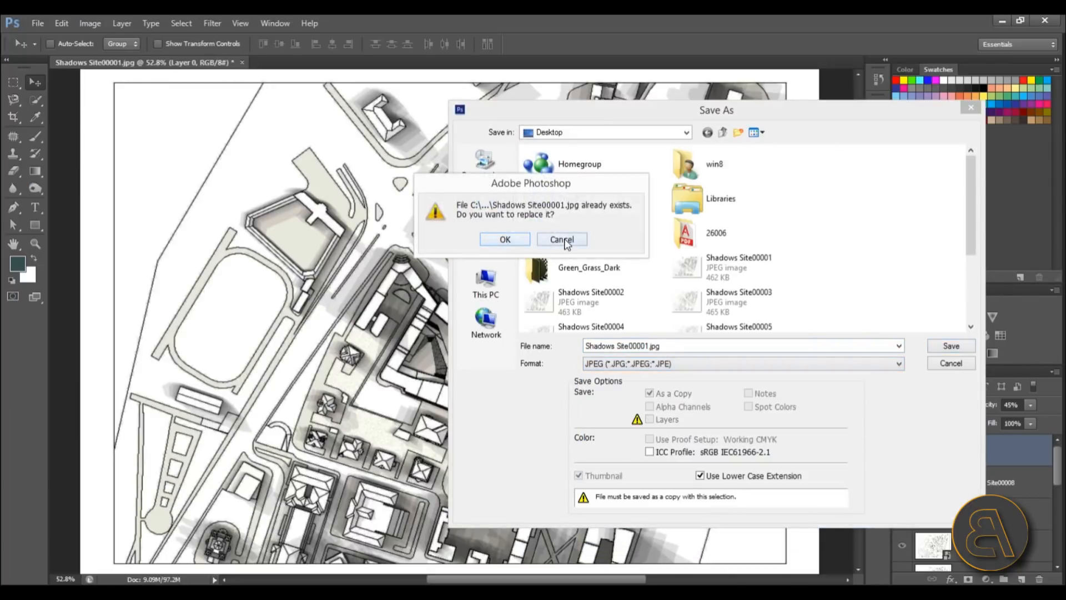
click(562, 238)
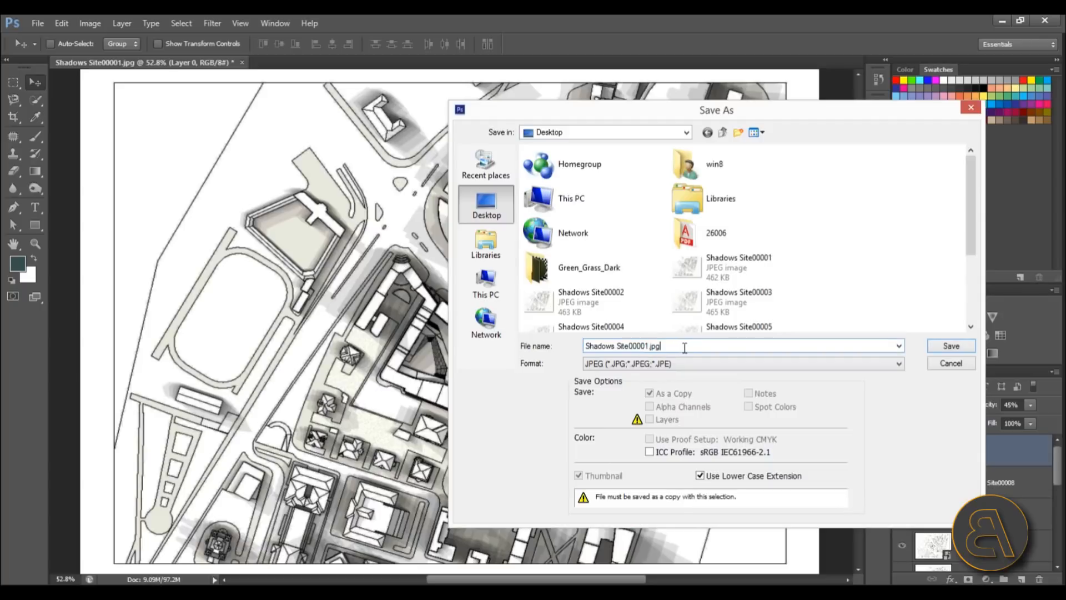
click(741, 345)
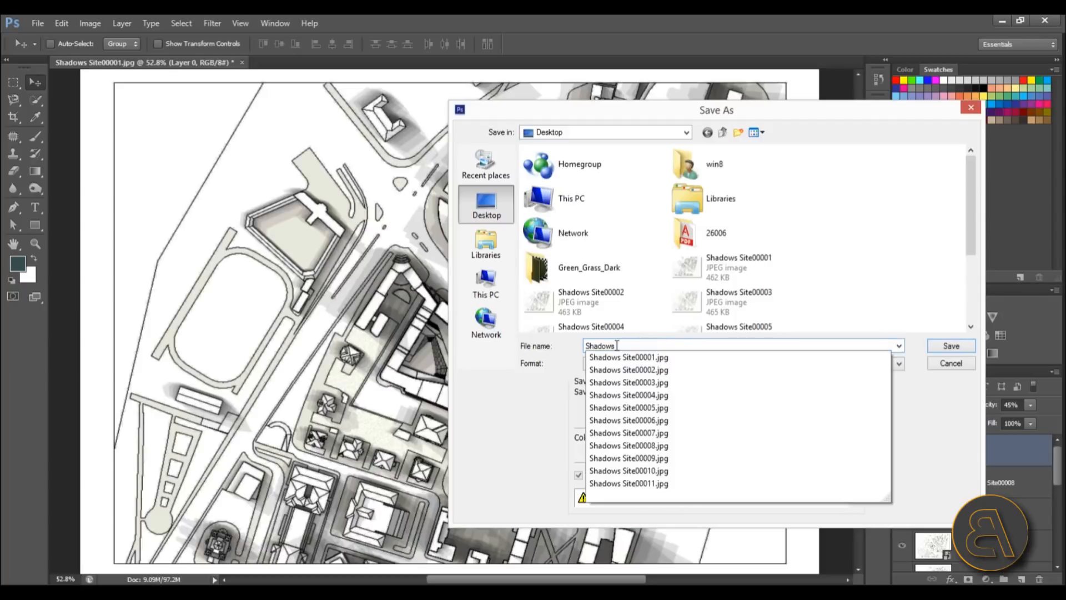
click(950, 345)
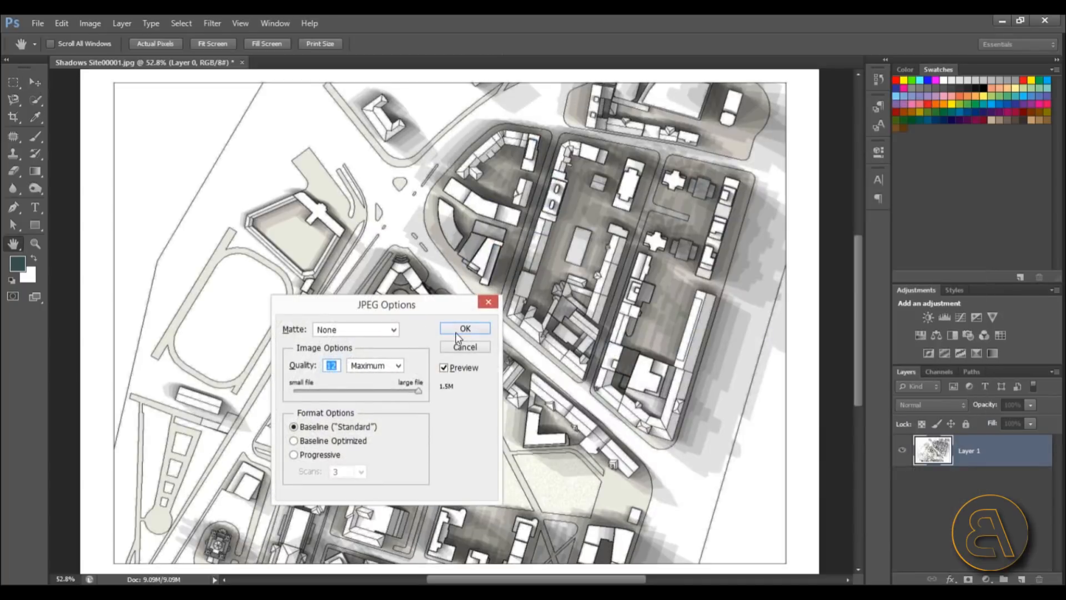
click(464, 329)
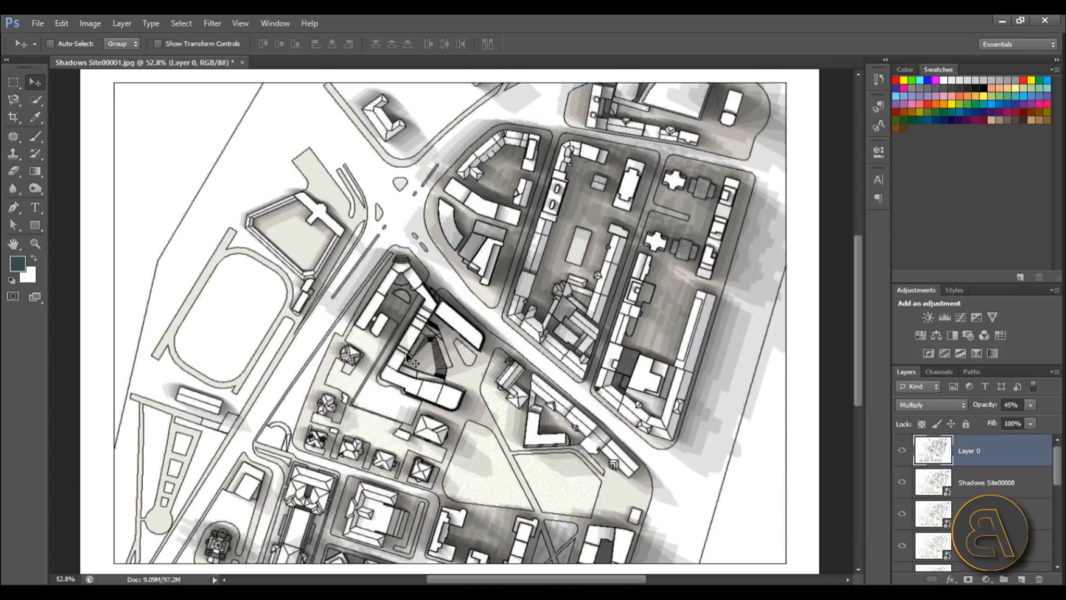